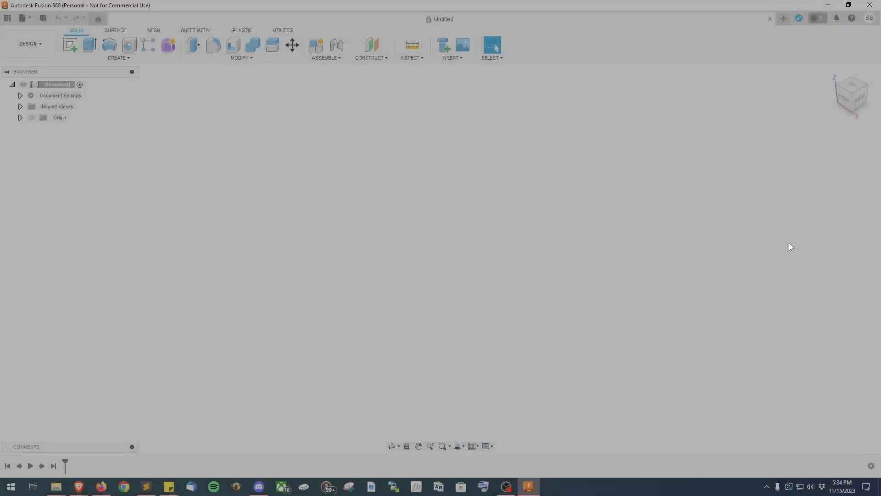
# Step: Save the new empty design under the name 'tutorial'
pyautogui.click(23, 17)
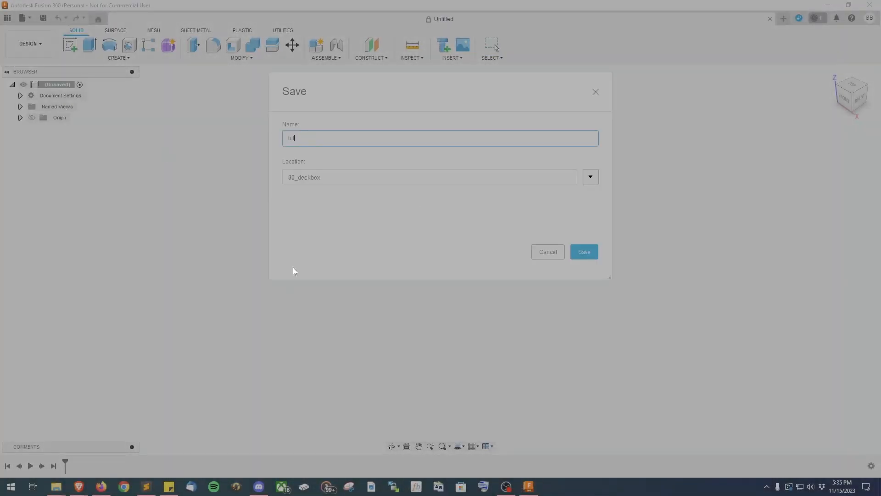
pyautogui.click(583, 251)
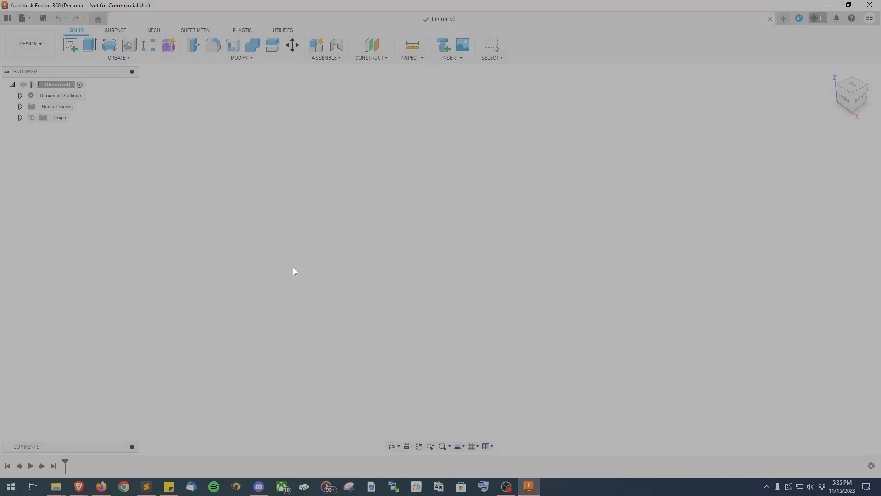
pyautogui.click(43, 18)
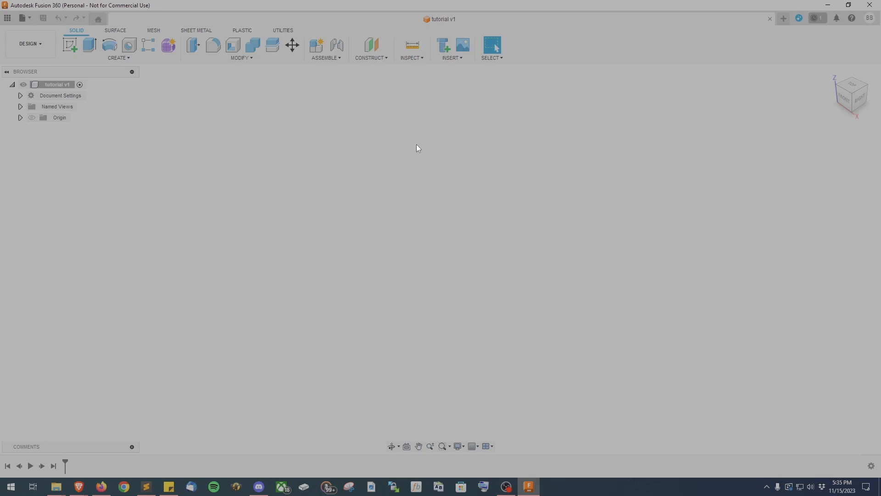
# Step: Insert logo2.png from this computer as a canvas on the front XZ plane
pyautogui.click(451, 48)
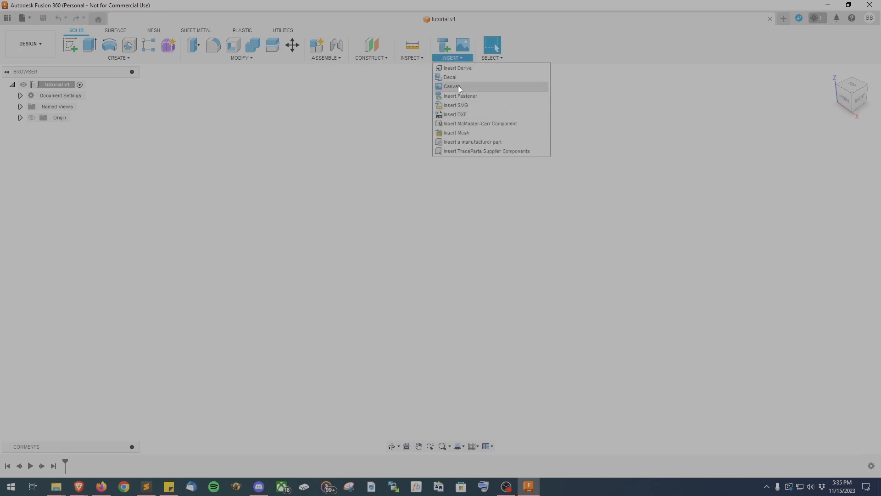
pyautogui.click(451, 86)
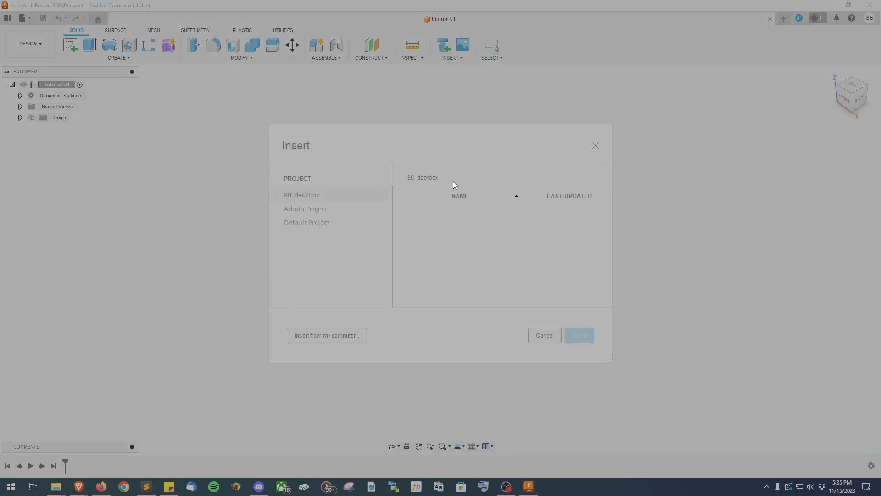
pyautogui.click(326, 335)
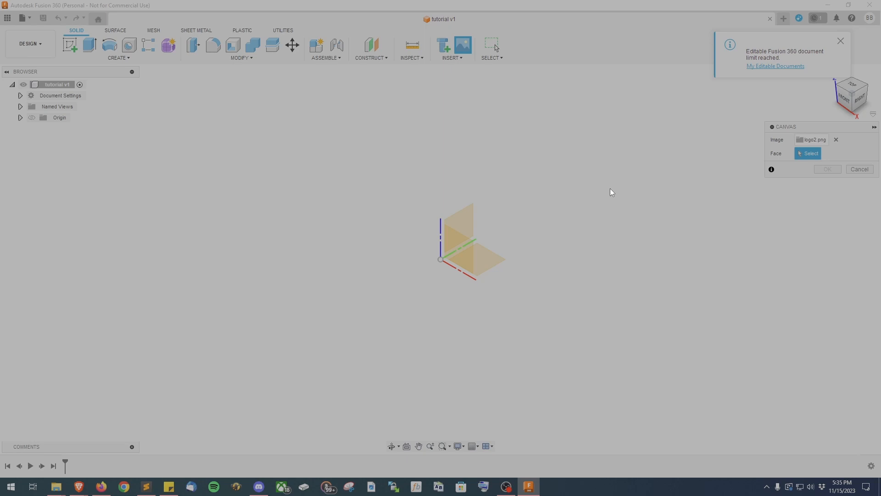
pyautogui.click(444, 253)
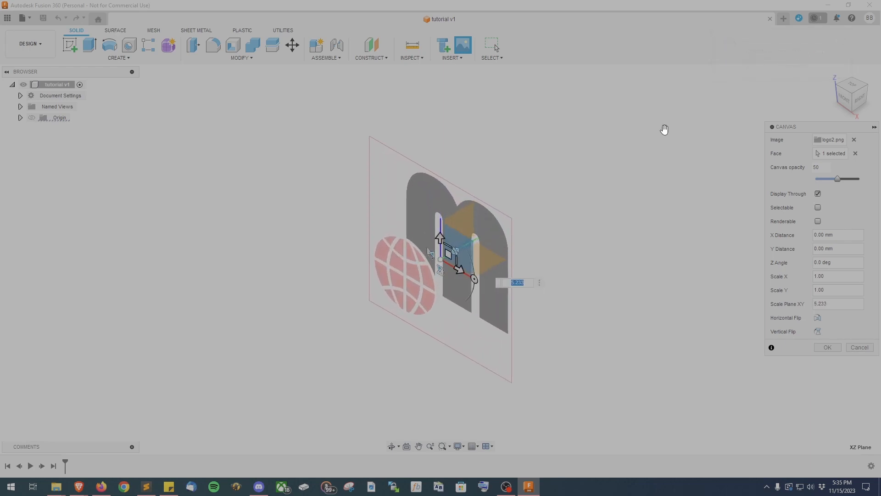
pyautogui.moveTo(397, 284)
pyautogui.write('1')
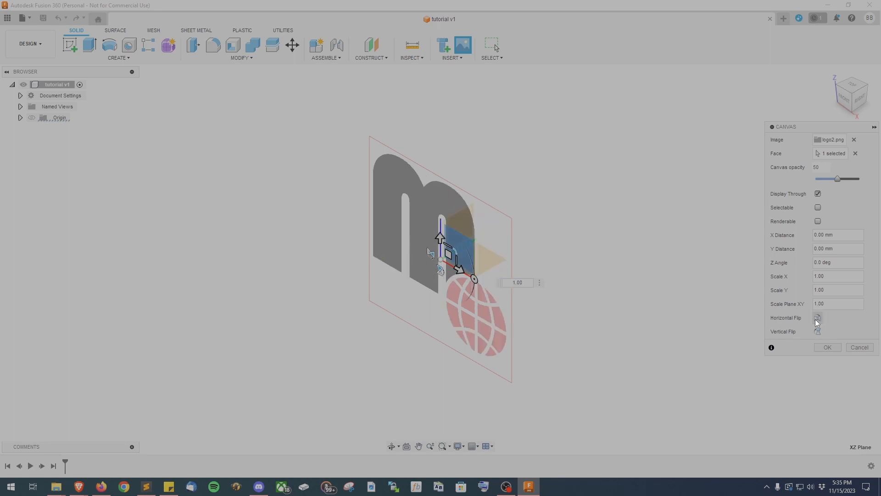
# Step: Commit the logo2 canvas, view it from Front, and calibrate it to 229
pyautogui.click(826, 346)
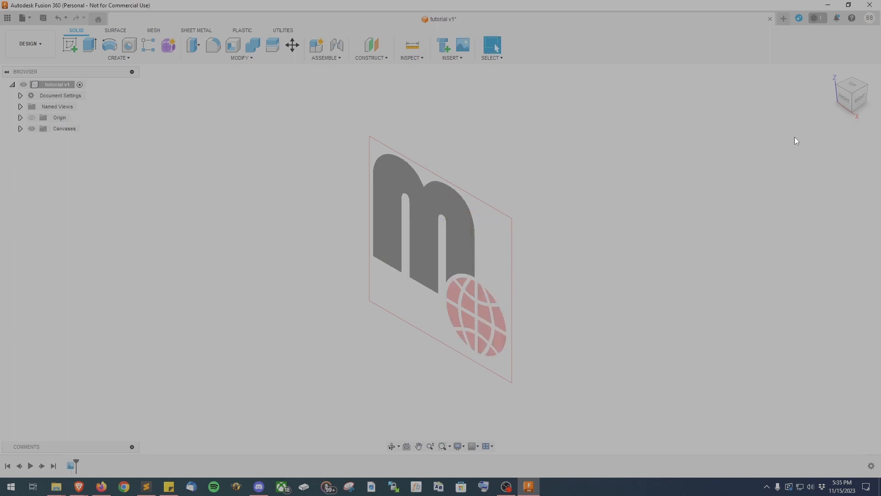
pyautogui.click(851, 93)
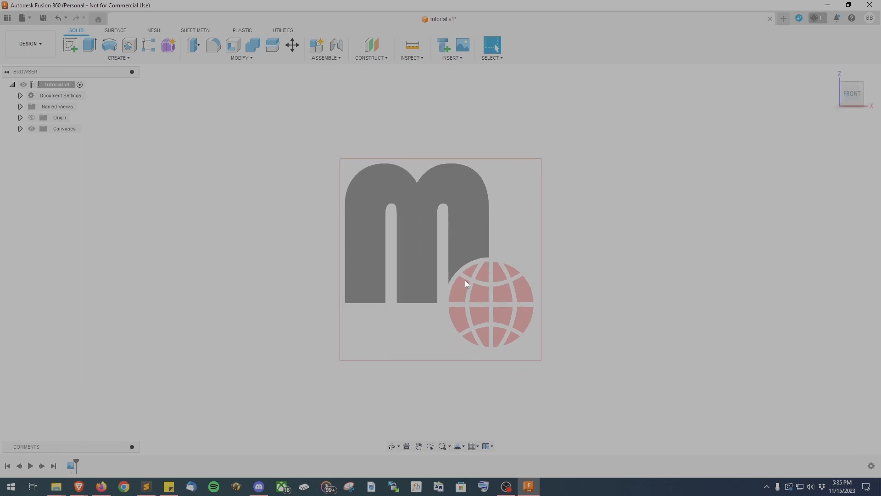
pyautogui.moveTo(376, 254)
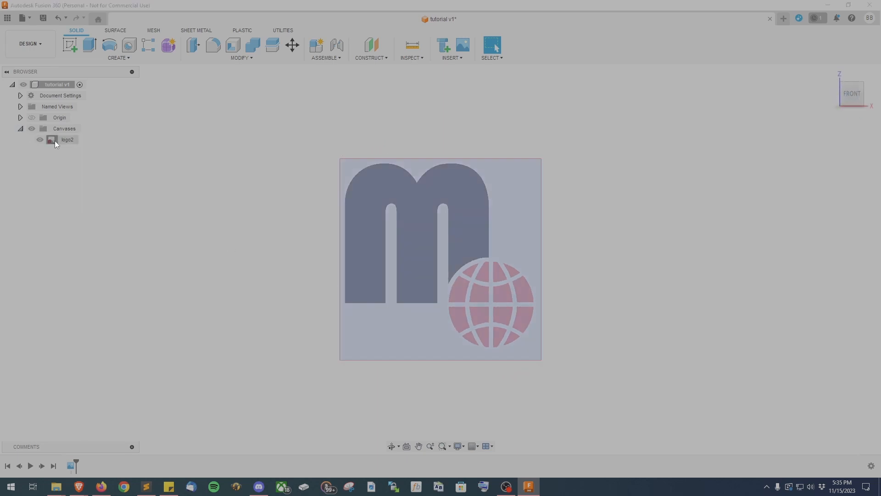
pyautogui.rightClick(67, 139)
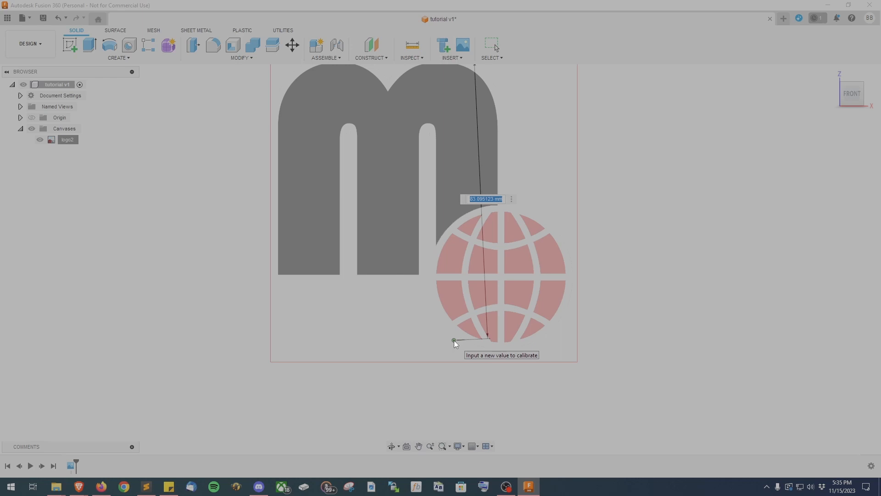
pyautogui.moveTo(557, 296)
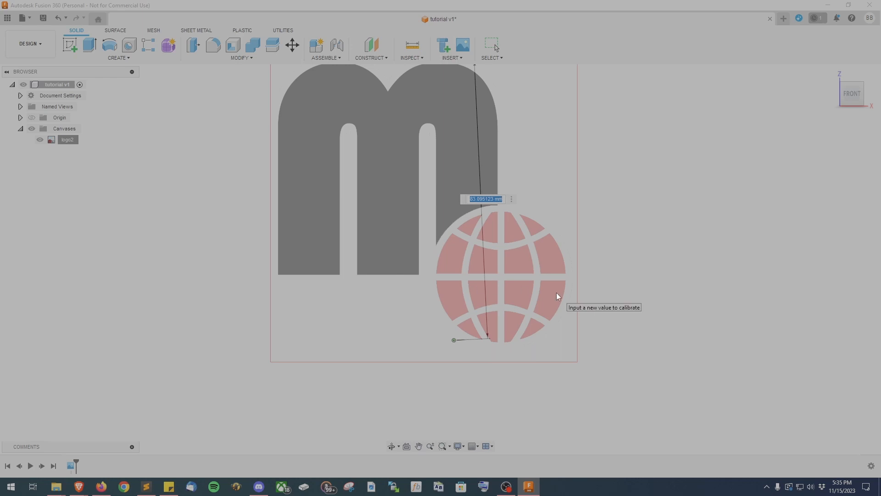
pyautogui.write('229')
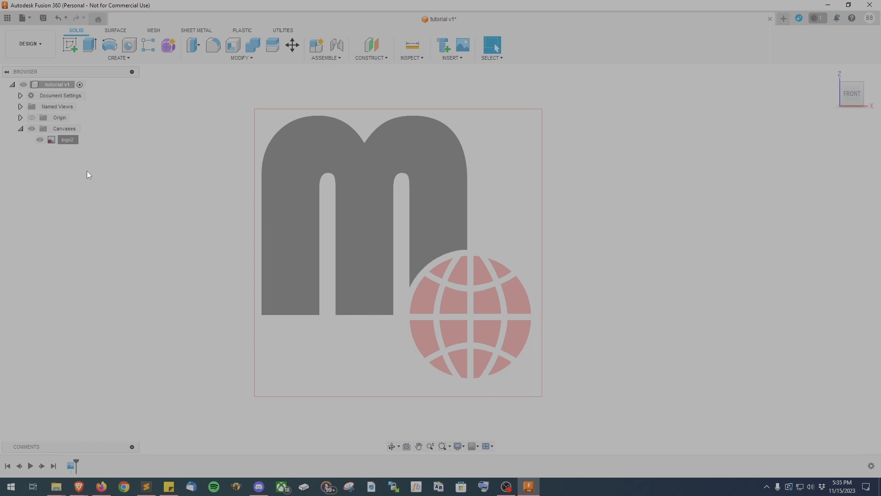
pyautogui.moveTo(851, 93)
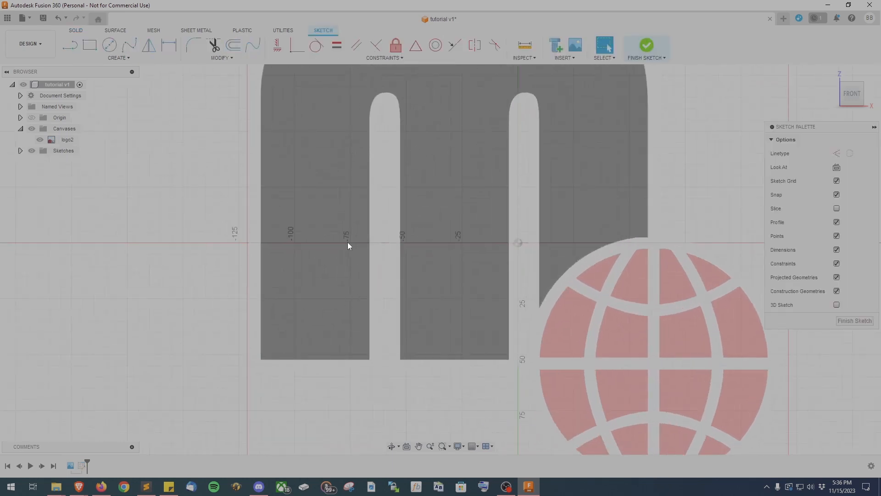
# Step: Expand the sketches list and rename Sketch1 to 'M'
pyautogui.click(20, 150)
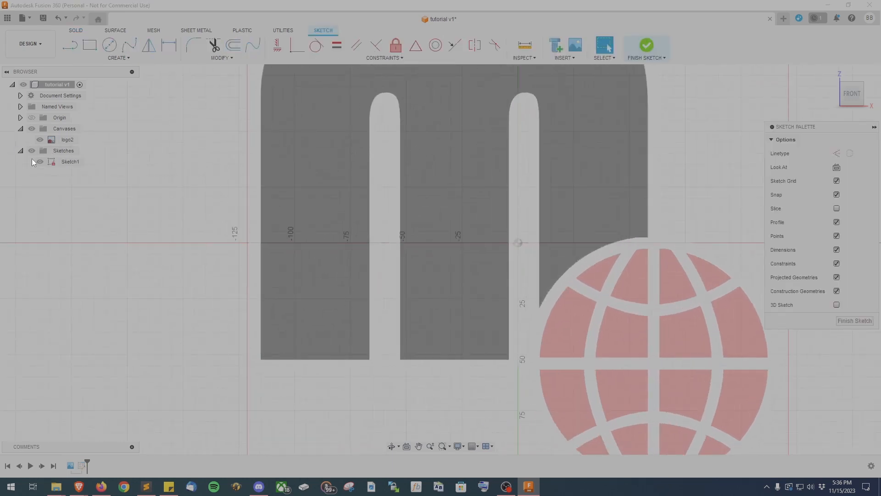
pyautogui.doubleClick(70, 161)
pyautogui.write('M')
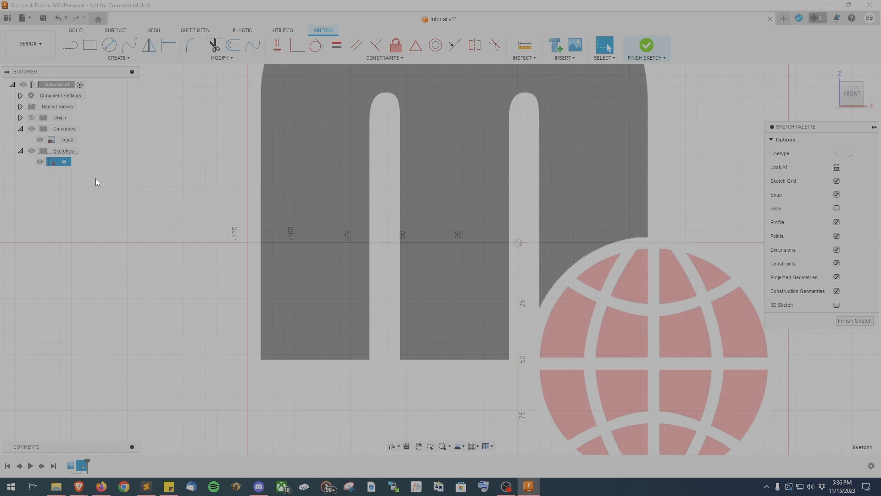
pyautogui.click(69, 45)
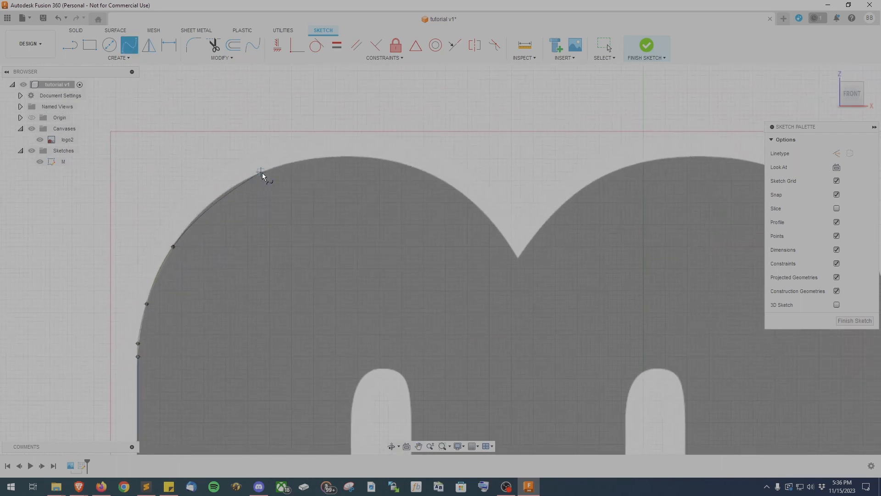
pyautogui.moveTo(221, 197)
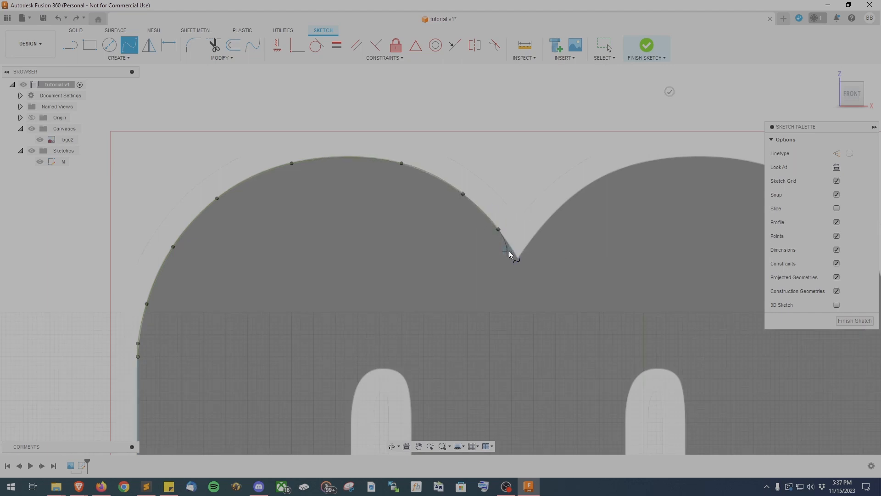
pyautogui.moveTo(516, 264)
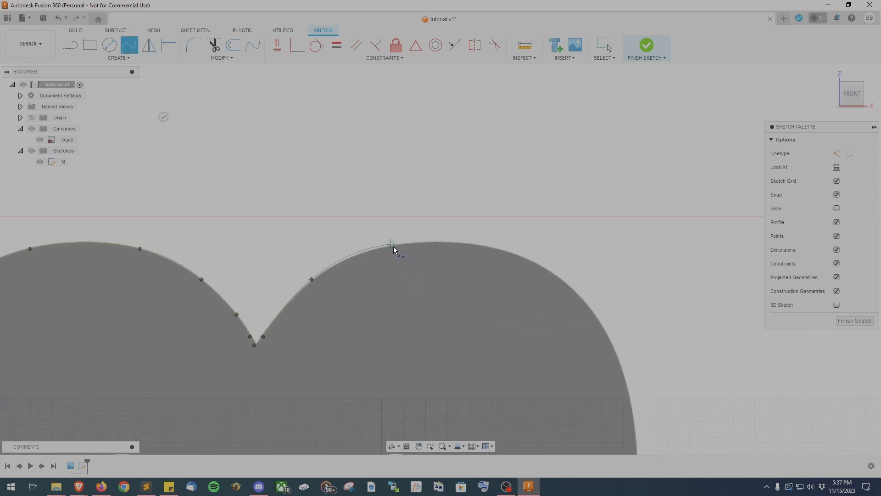
pyautogui.moveTo(417, 242)
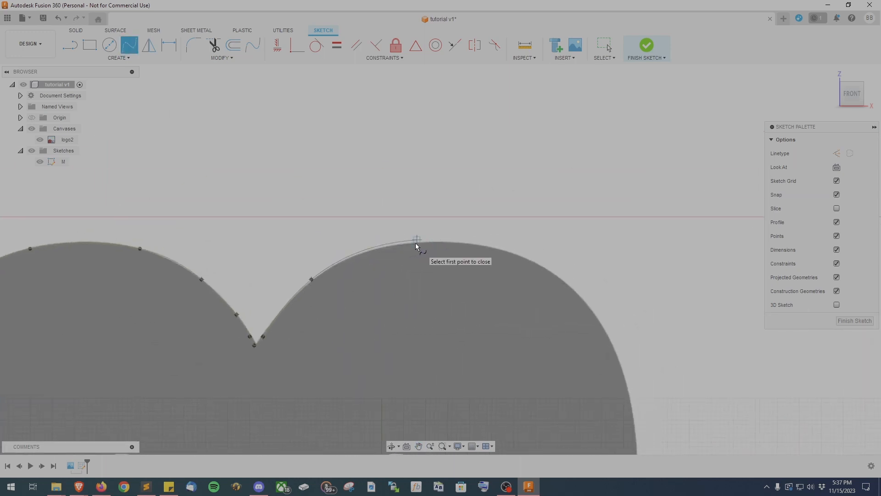
# Step: Finish the top spline, then draw straight edges and a globe-edge arc closing the M
pyautogui.click(416, 243)
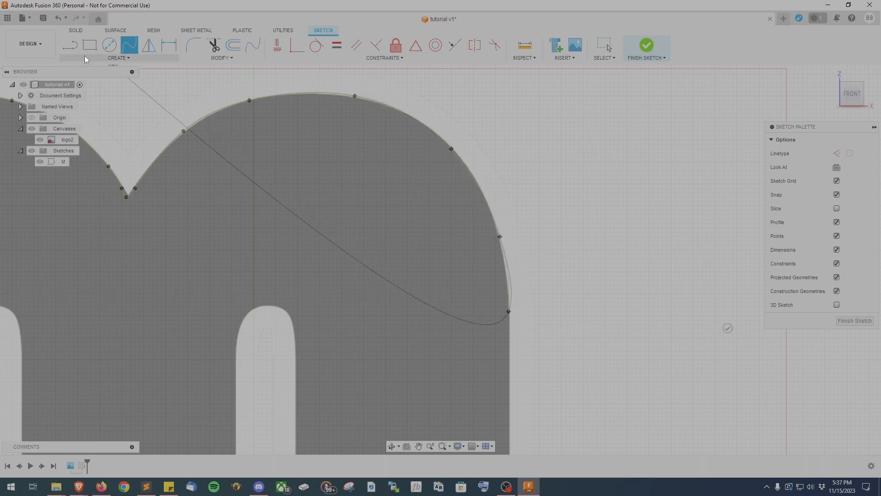
pyautogui.click(69, 45)
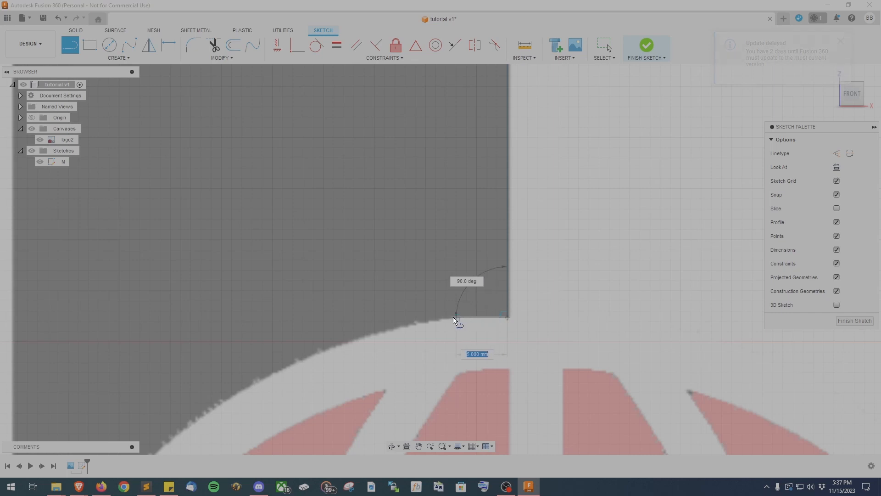
pyautogui.moveTo(455, 317); pyautogui.dragTo(121, 78)
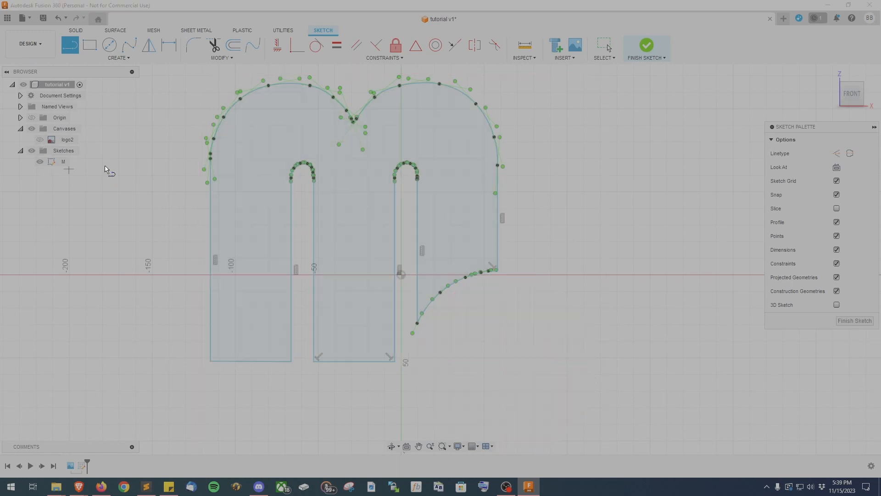
pyautogui.moveTo(208, 209)
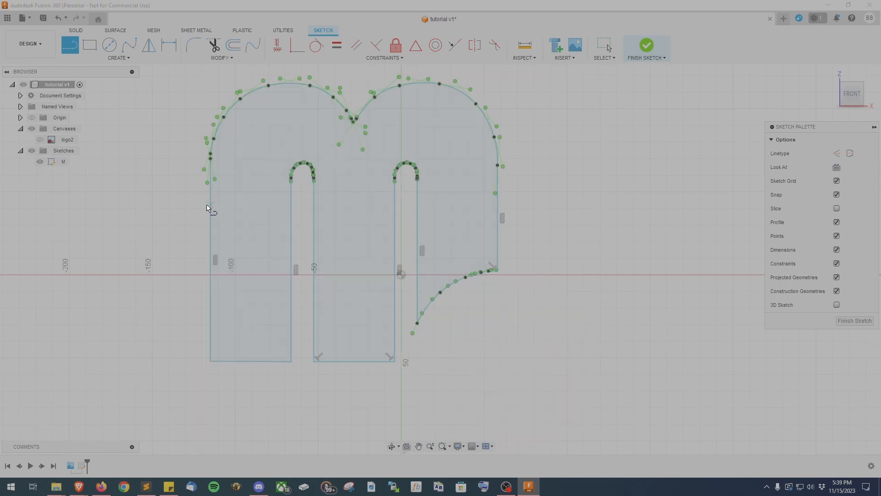
# Step: Repeatedly offset the M outline chains, using 4 mm and 3 mm distances
pyautogui.click(39, 140)
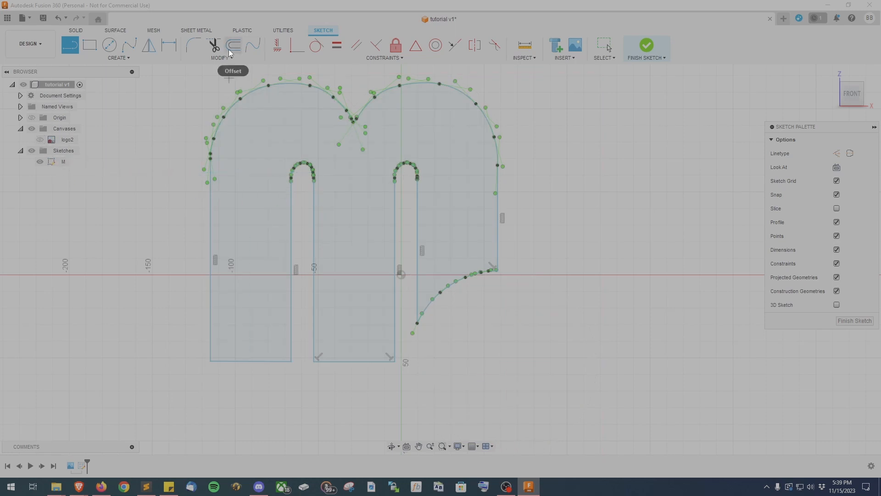
pyautogui.click(233, 45)
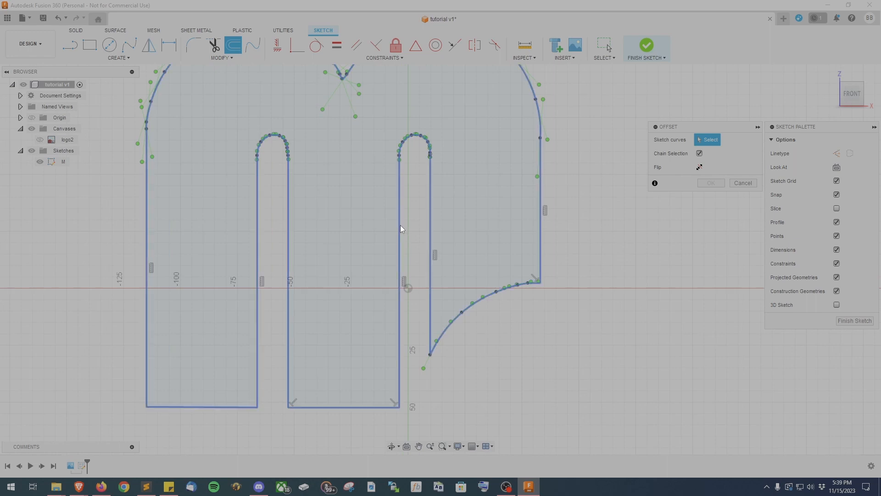
pyautogui.click(401, 225)
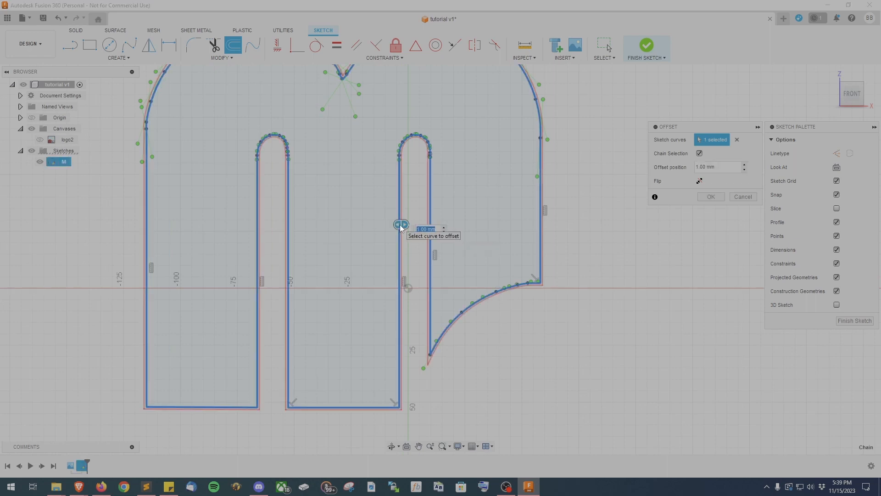
pyautogui.write('4')
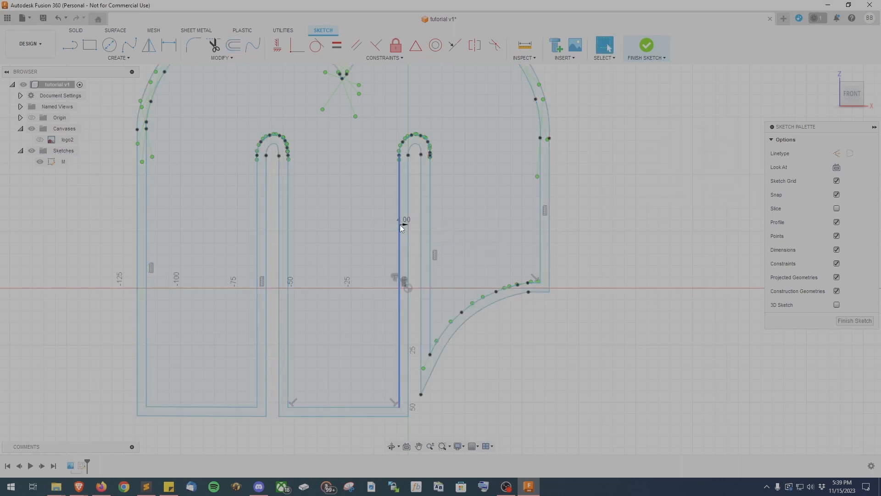
pyautogui.moveTo(234, 45)
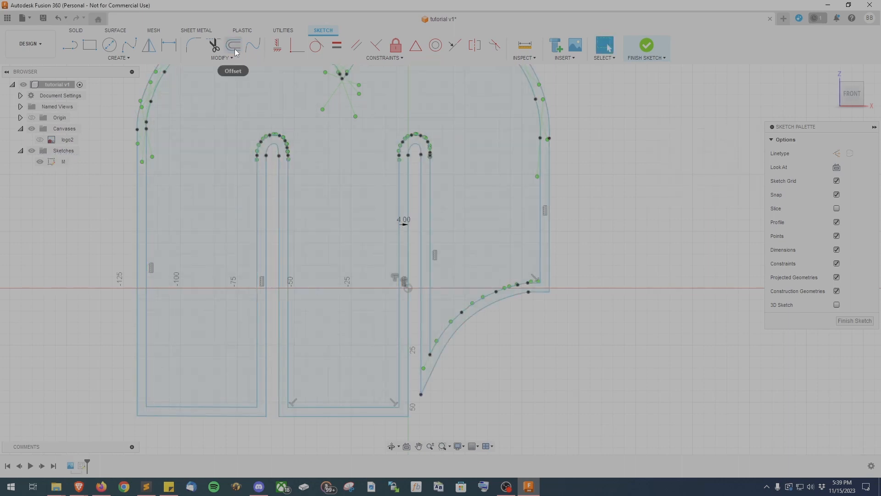
pyautogui.click(232, 45)
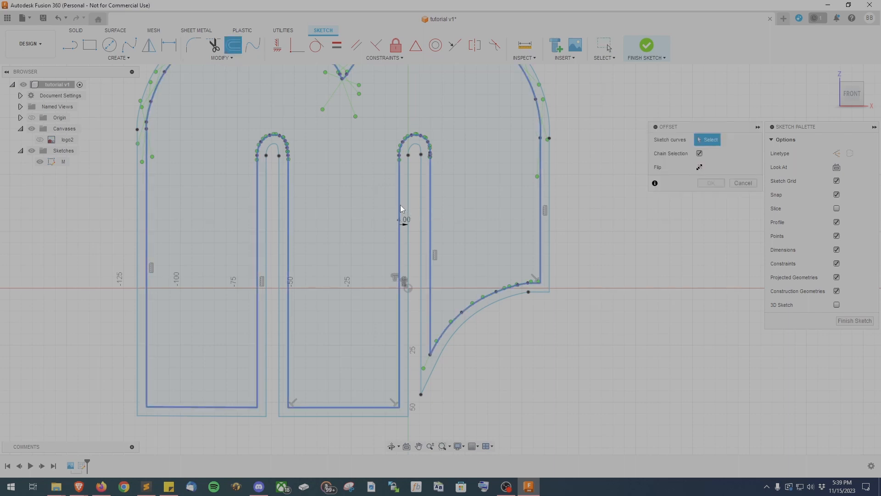
pyautogui.click(390, 203)
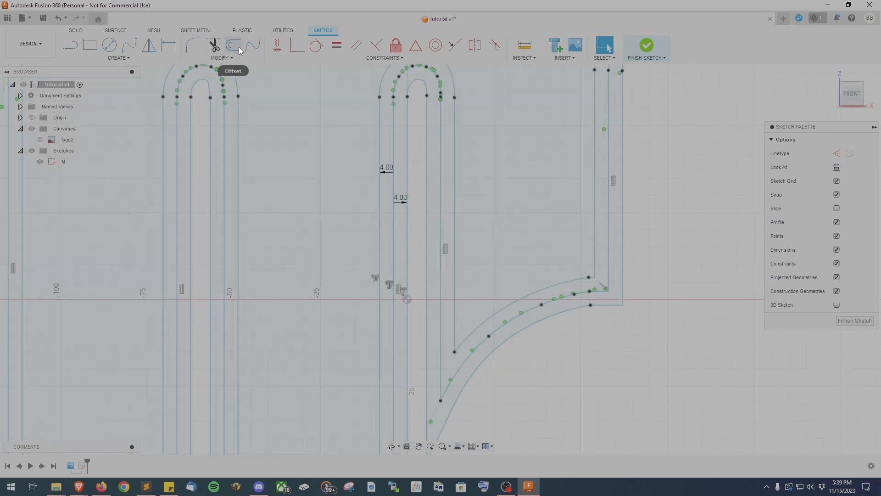
pyautogui.click(232, 45)
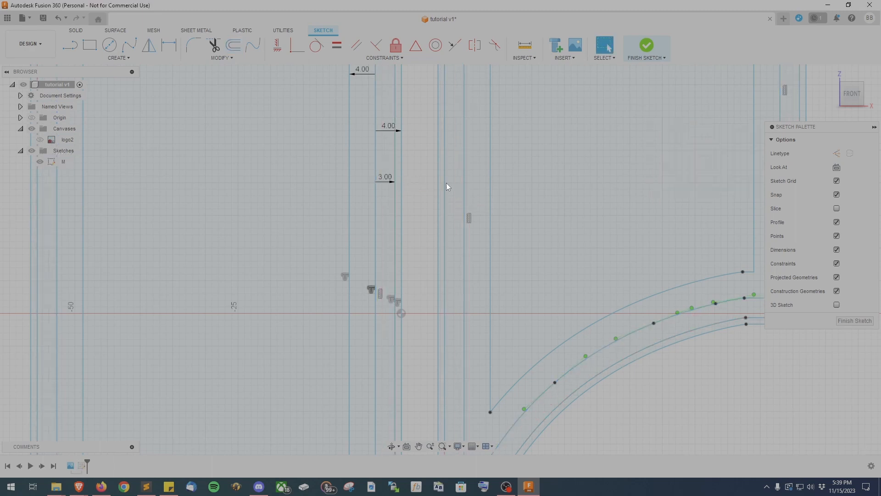
pyautogui.click(233, 45)
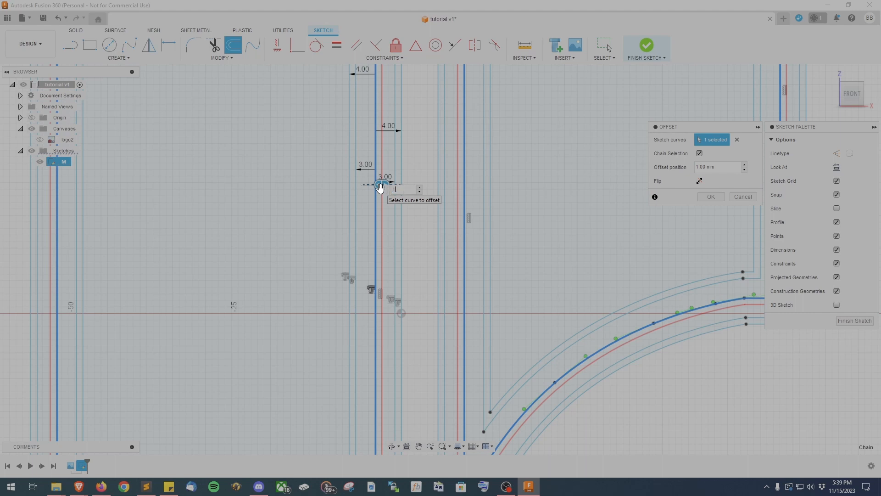
pyautogui.click(710, 197)
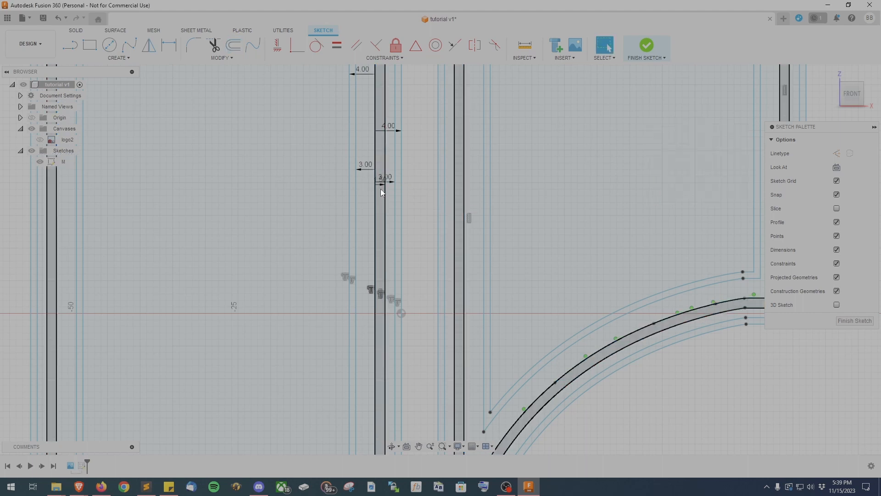
pyautogui.click(233, 45)
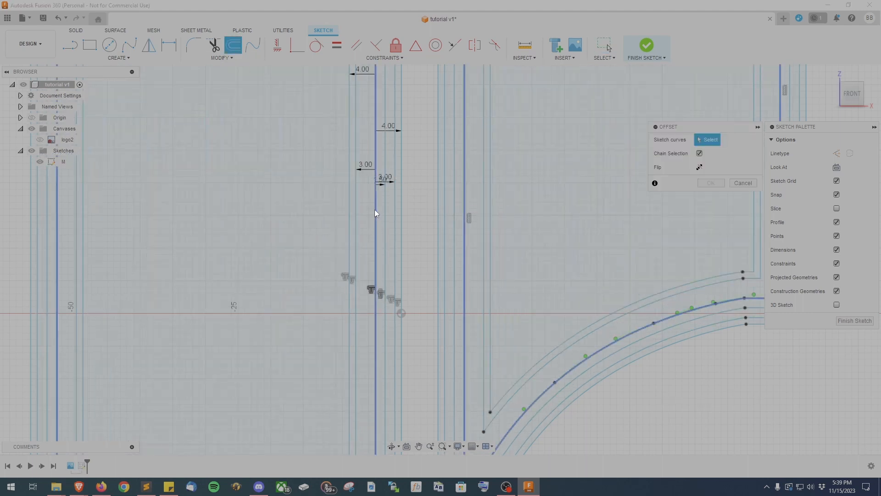
pyautogui.click(372, 213)
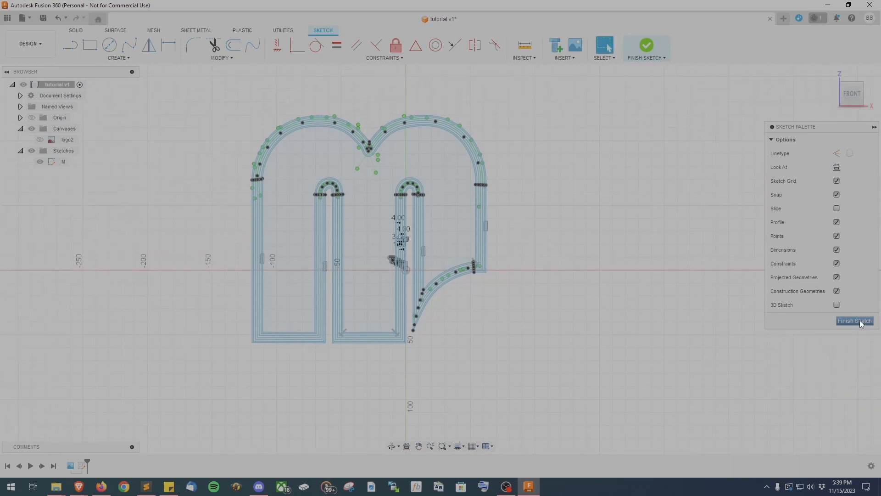
# Step: Finish the M sketch from the Sketch Palette
pyautogui.click(853, 320)
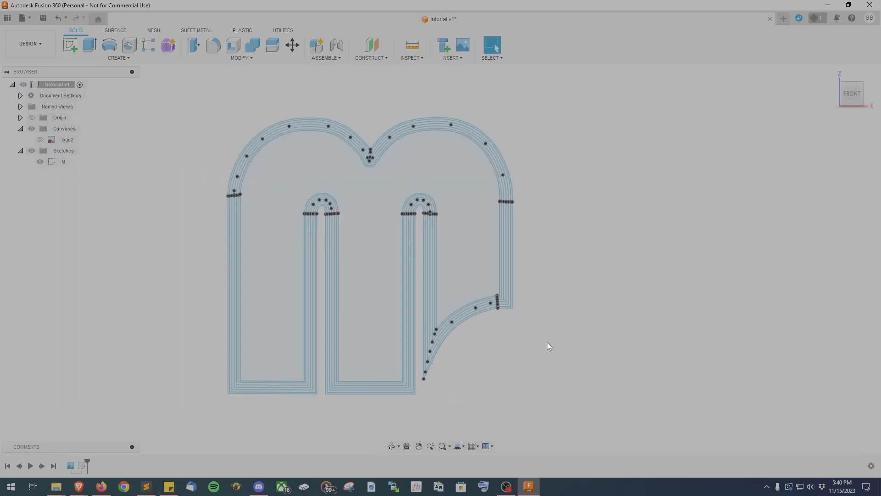
pyautogui.moveTo(483, 368)
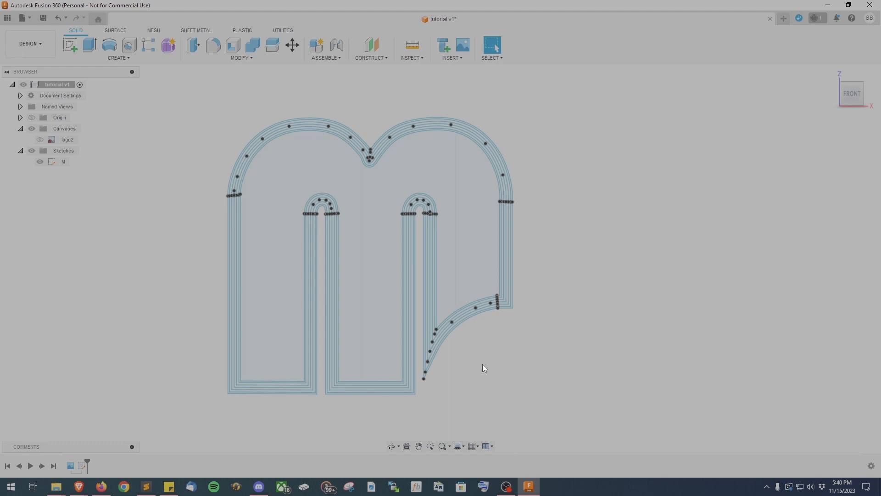
pyautogui.moveTo(125, 97)
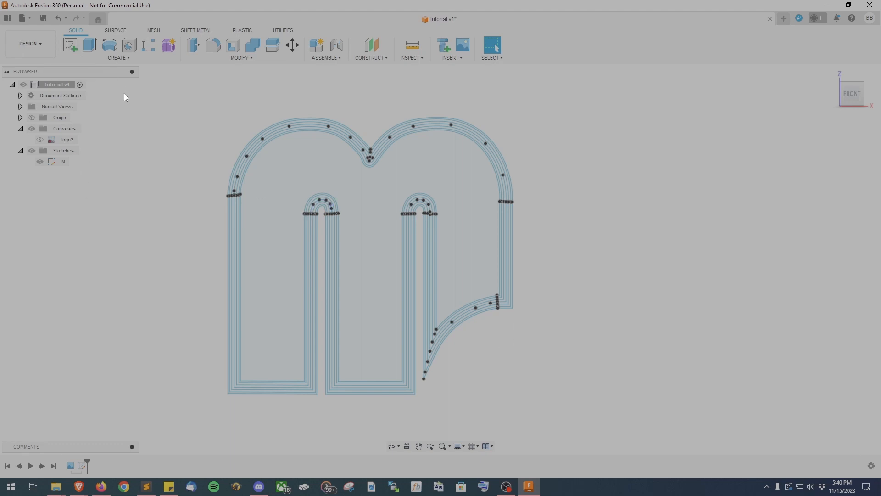
# Step: Extrude the two outer M wall profiles -17 mm as a new body
pyautogui.click(118, 49)
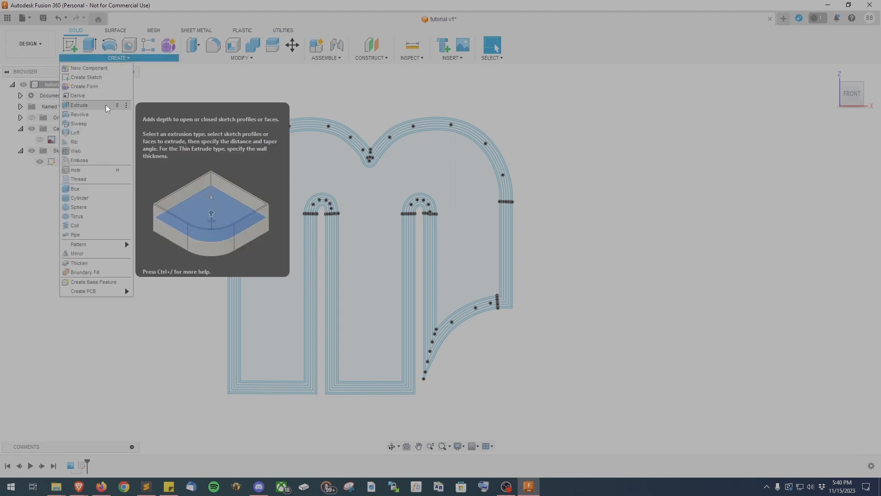
pyautogui.click(79, 106)
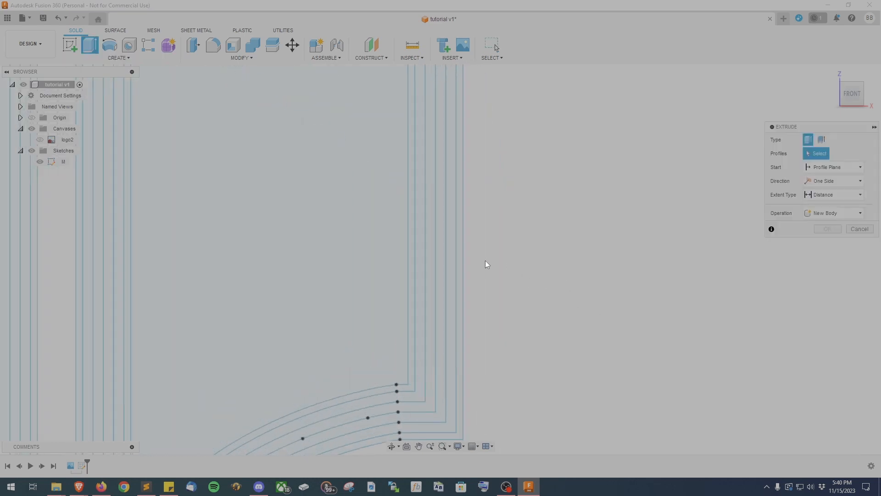
pyautogui.click(393, 415)
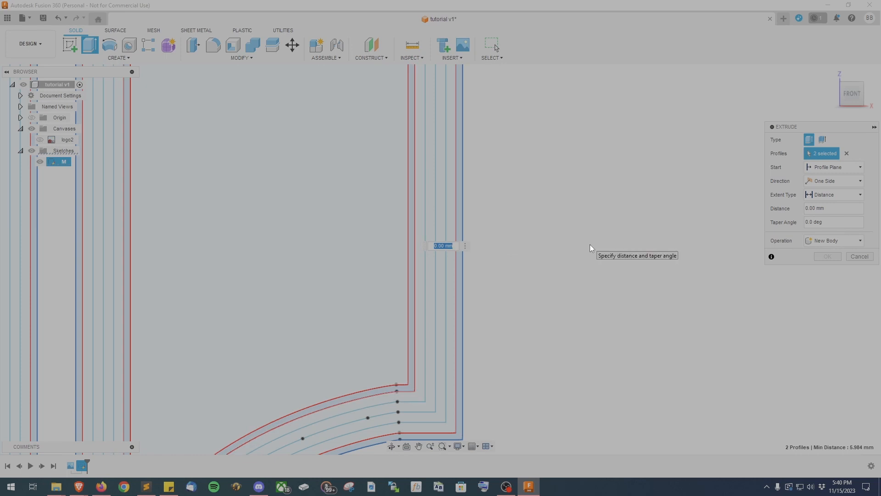
pyautogui.write('-17')
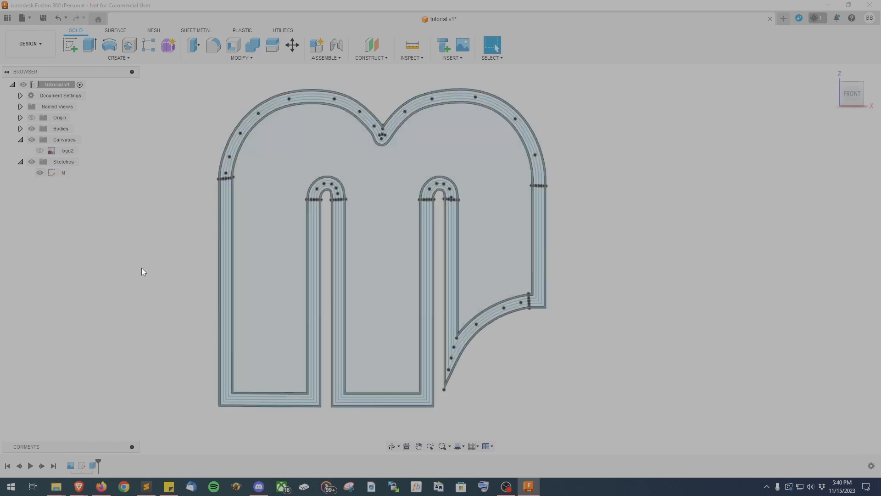
# Step: Extrude the two inner wall profiles -5 mm and orbit to inspect the walls
pyautogui.click(89, 44)
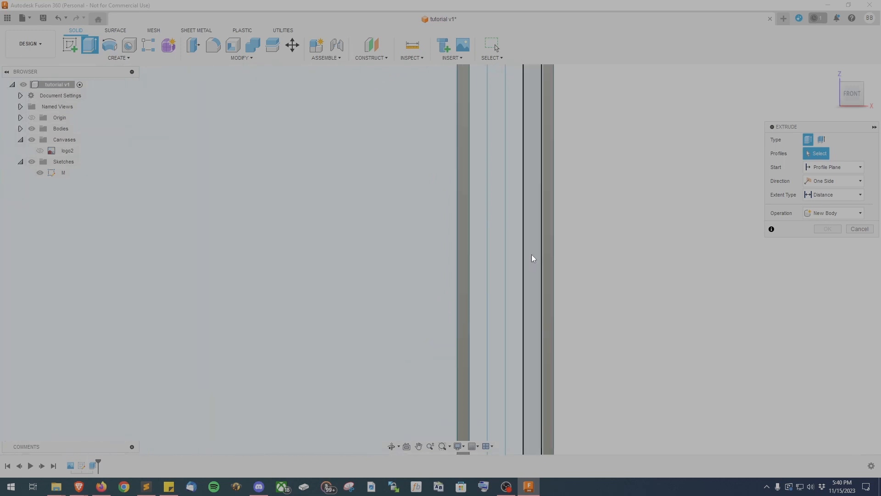
pyautogui.click(533, 257)
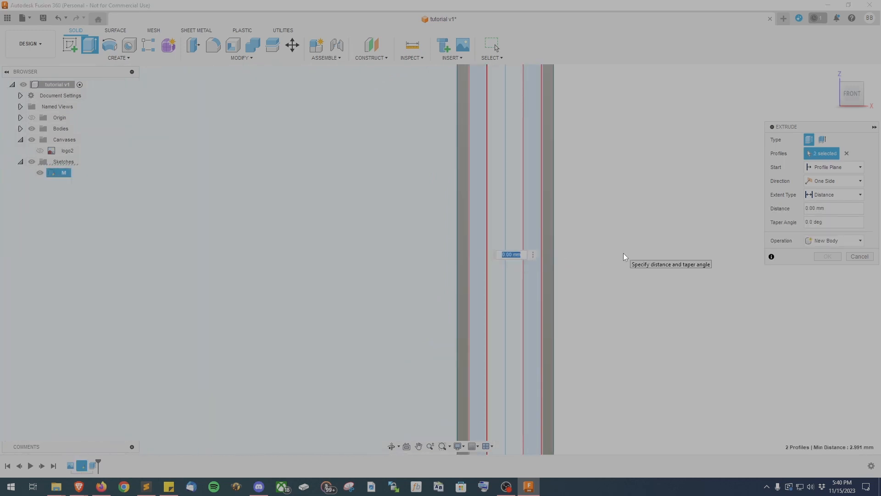
pyautogui.write('-5')
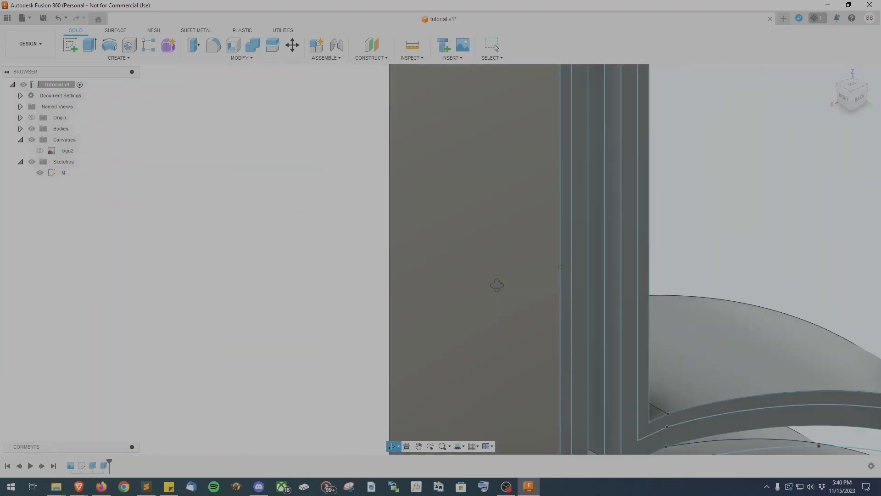
pyautogui.moveTo(496, 285); pyautogui.dragTo(633, 258)
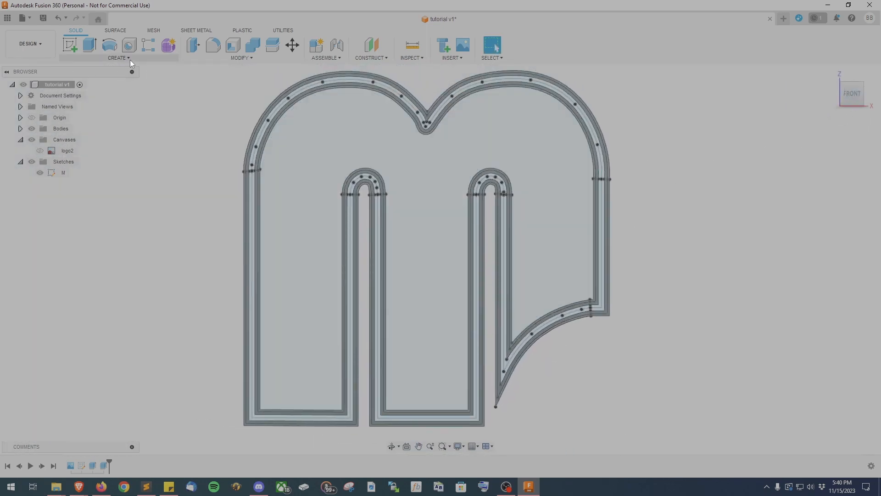
# Step: Start another extrusion and orbit in close over the M walls
pyautogui.click(88, 45)
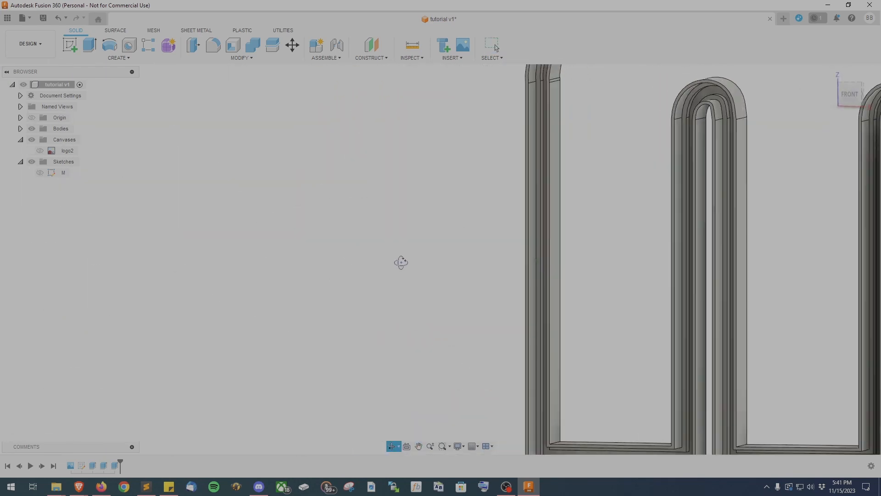
pyautogui.moveTo(401, 262); pyautogui.dragTo(613, 233)
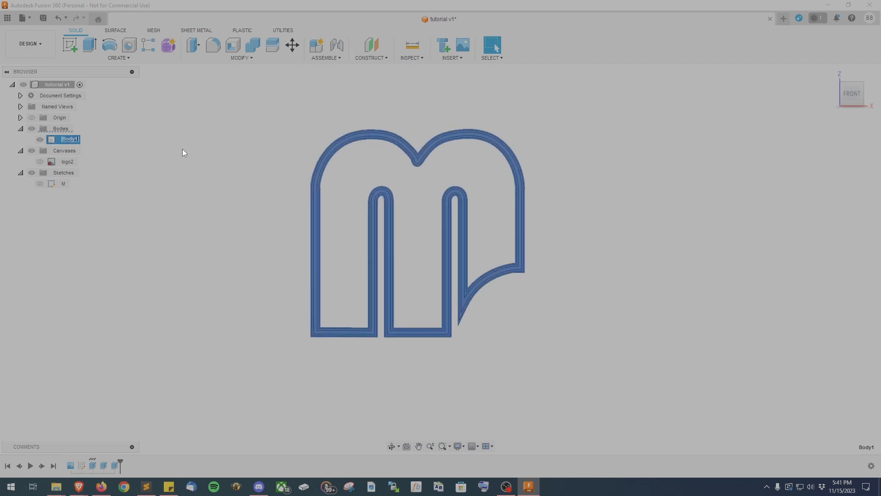
# Step: Rename the wall body to M and start Sketch2 on the front plane over the logo
pyautogui.write('M')
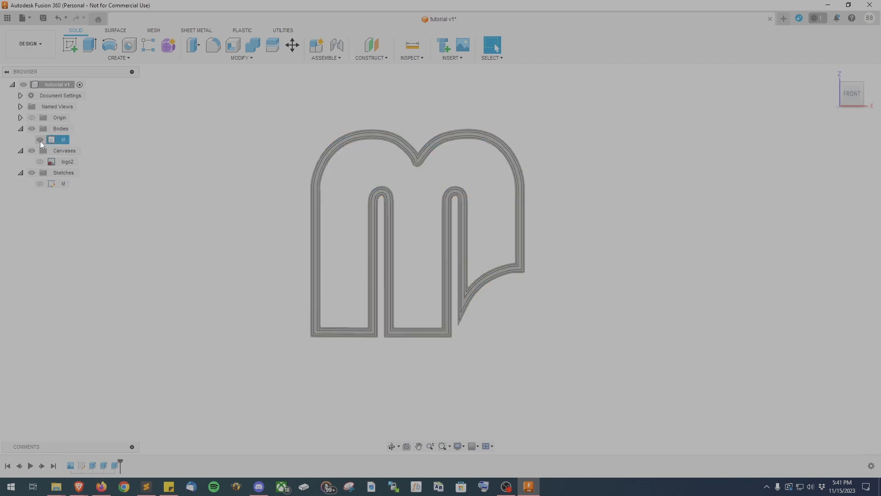
pyautogui.click(40, 139)
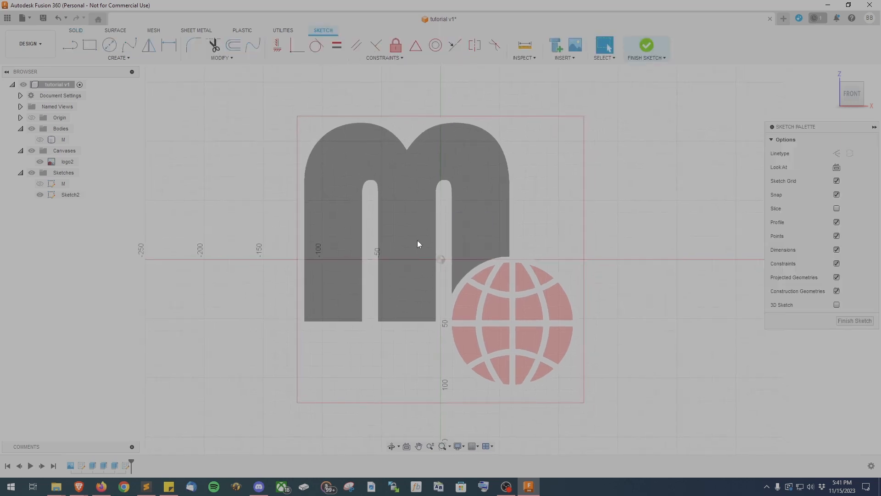
# Step: Rename Sketch2 to Sphere and trace a 100 mm diameter circle over the globe
pyautogui.doubleClick(70, 194)
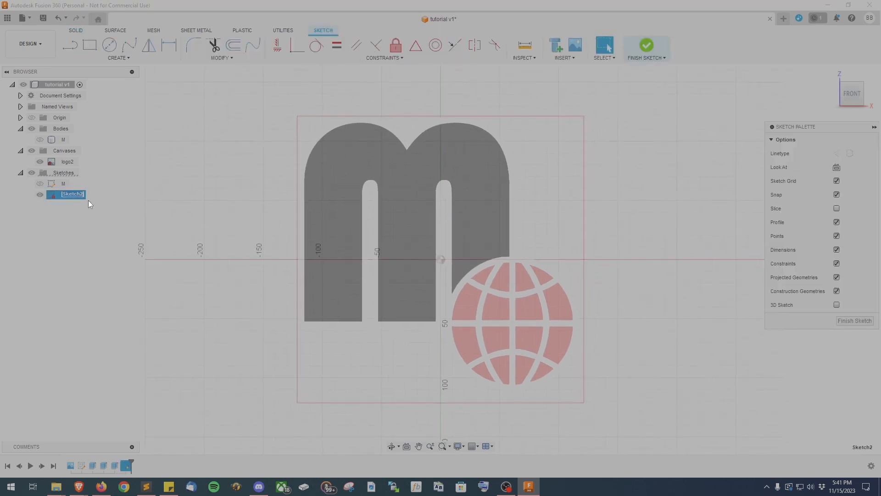
pyautogui.write('Sphere')
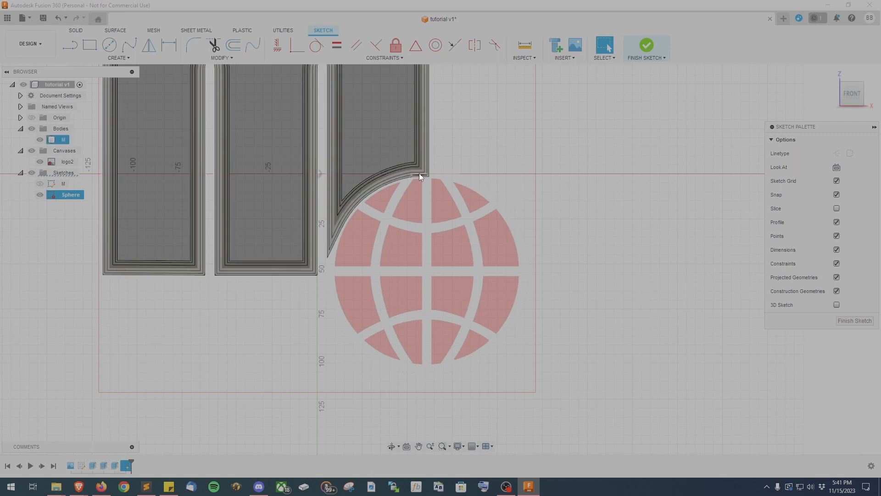
pyautogui.click(109, 45)
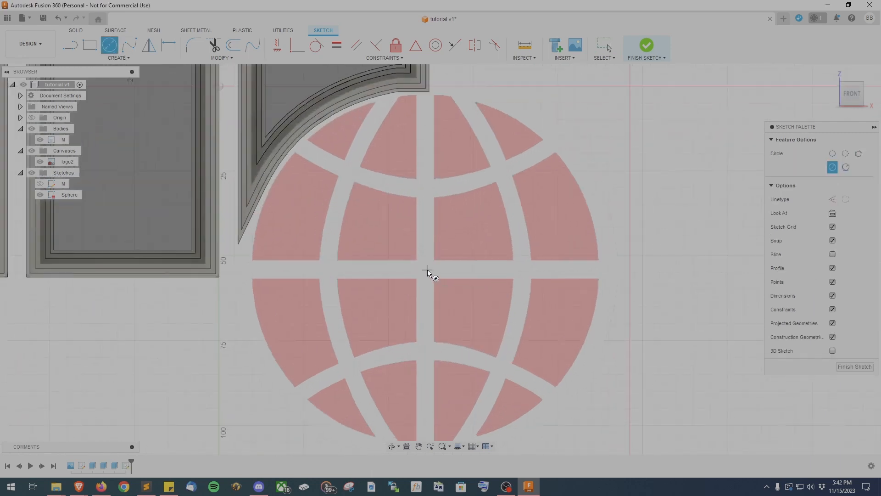
pyautogui.moveTo(426, 269); pyautogui.dragTo(584, 328)
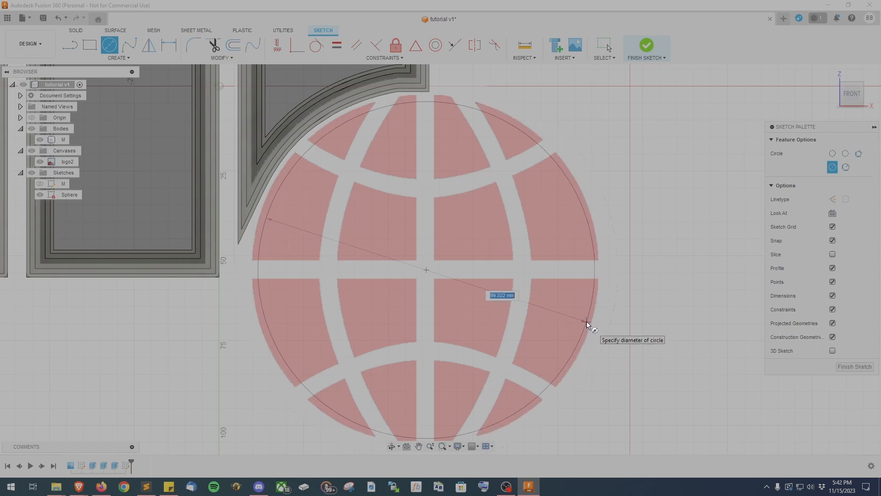
pyautogui.write('100.00')
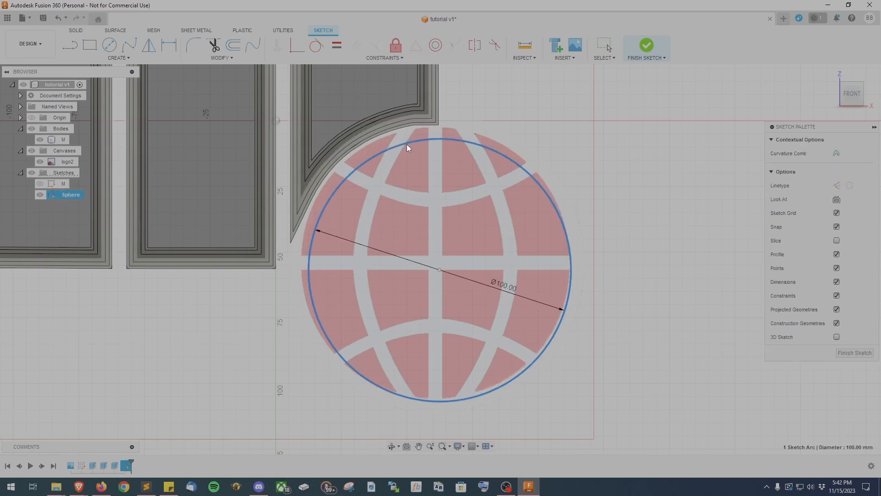
pyautogui.click(39, 161)
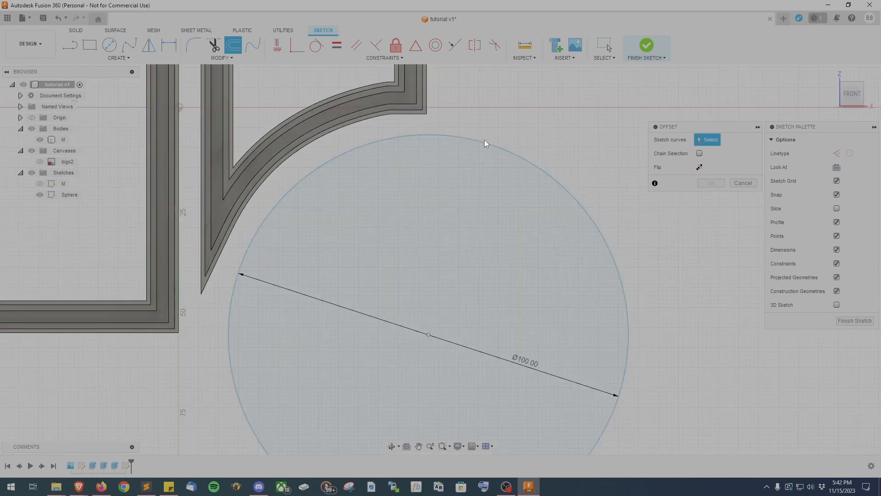
# Step: Offset the 100 mm globe circle into nested 3 mm and 4 mm rings
pyautogui.click(432, 135)
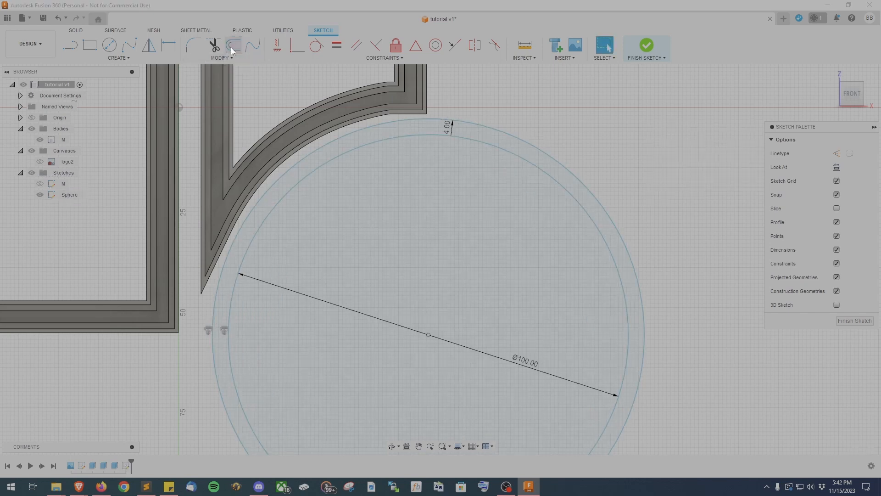
pyautogui.click(233, 45)
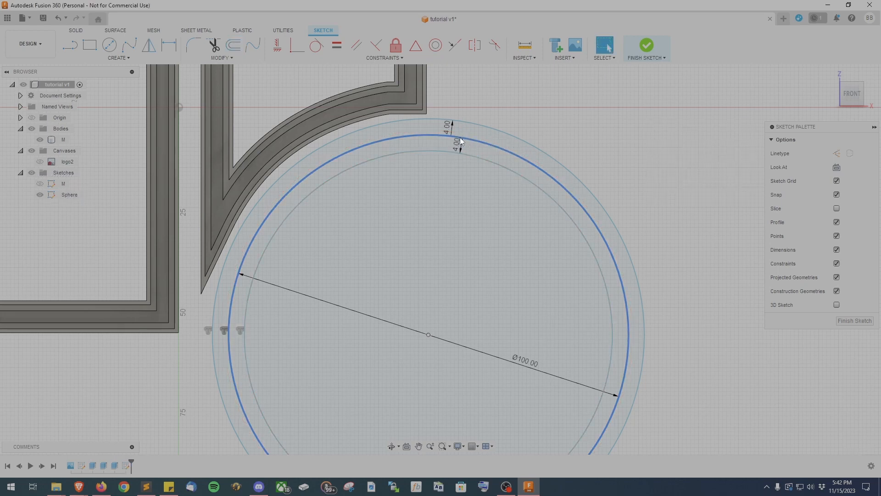
pyautogui.click(233, 45)
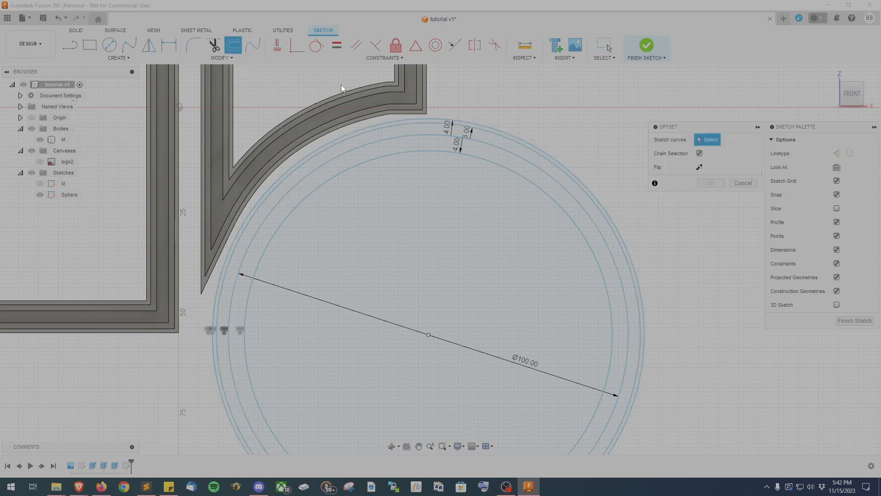
pyautogui.click(484, 136)
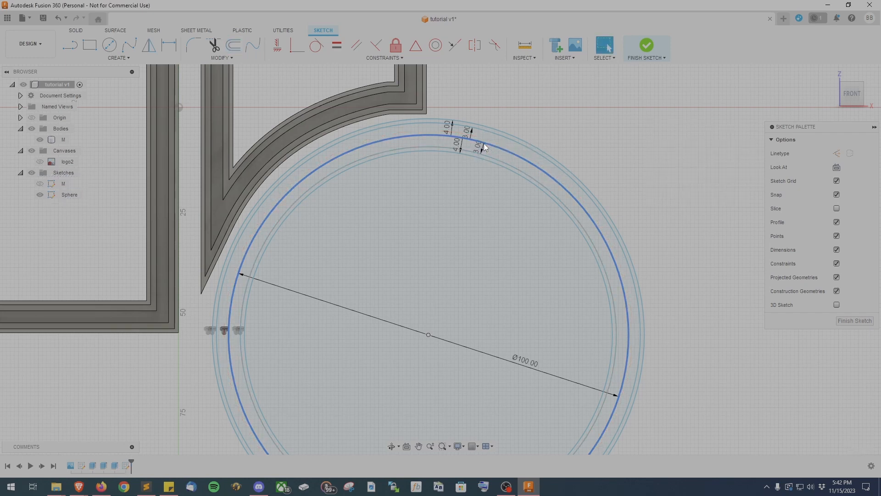
pyautogui.click(233, 45)
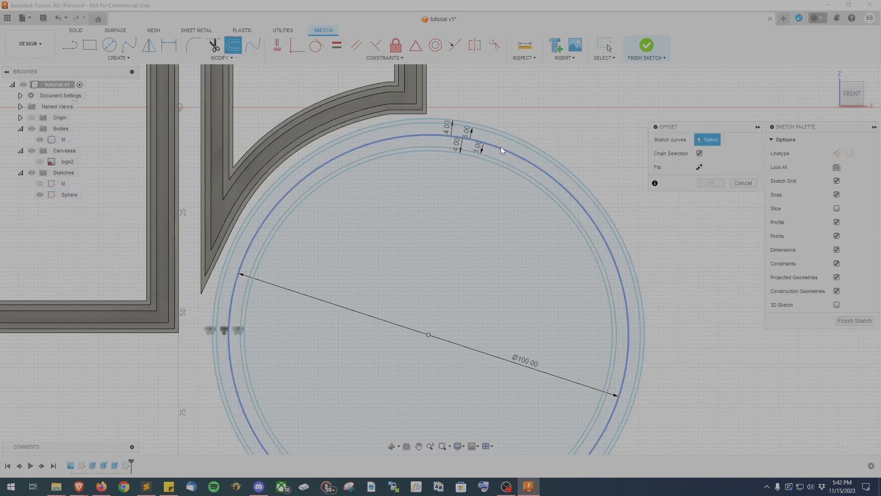
pyautogui.click(499, 140)
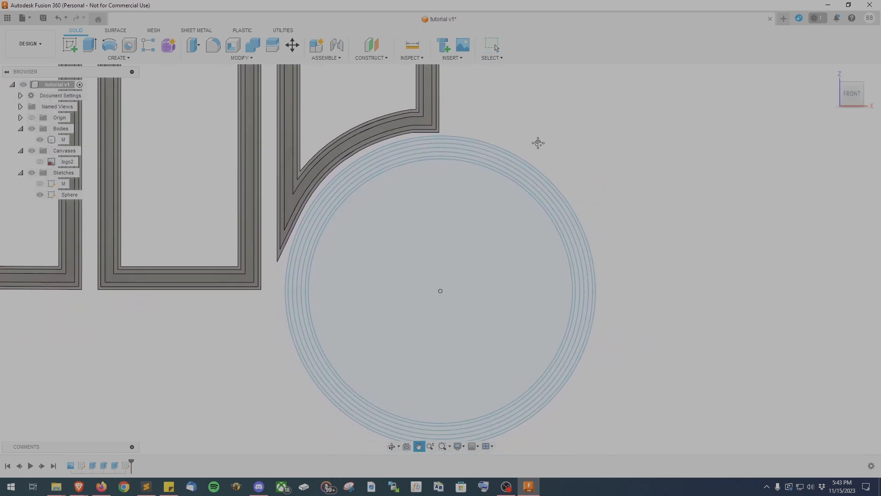
# Step: Extrude the globe ring profiles by -17 mm into Body3 and inspect the ring
pyautogui.click(118, 49)
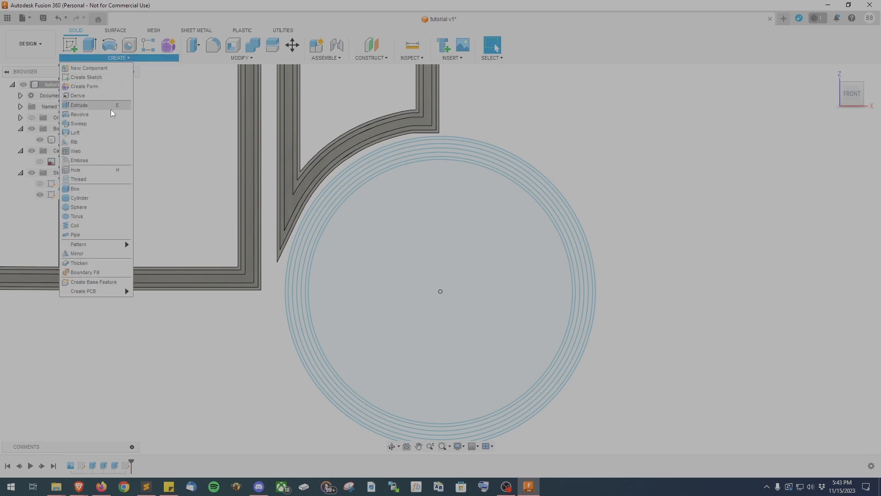
pyautogui.click(79, 105)
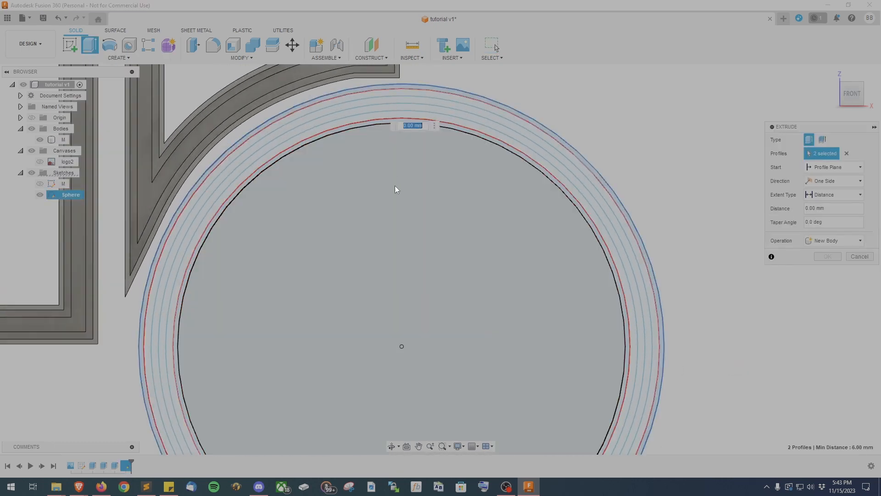
pyautogui.write('-17')
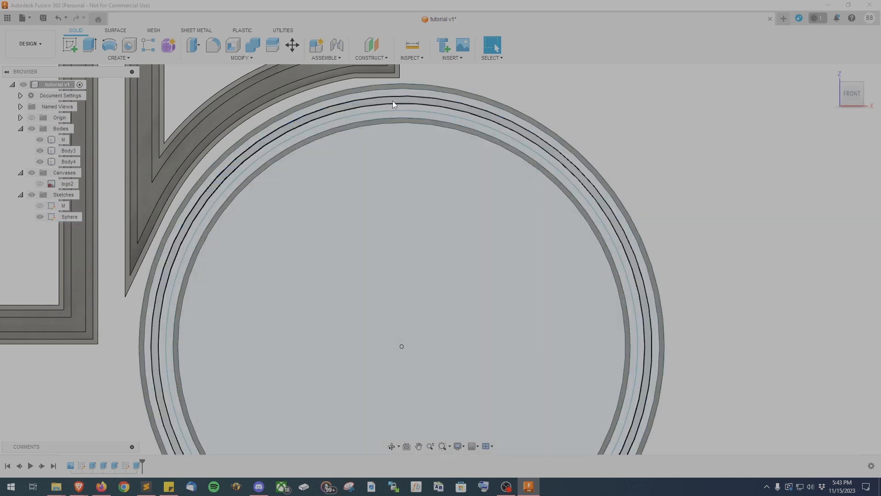
pyautogui.click(118, 57)
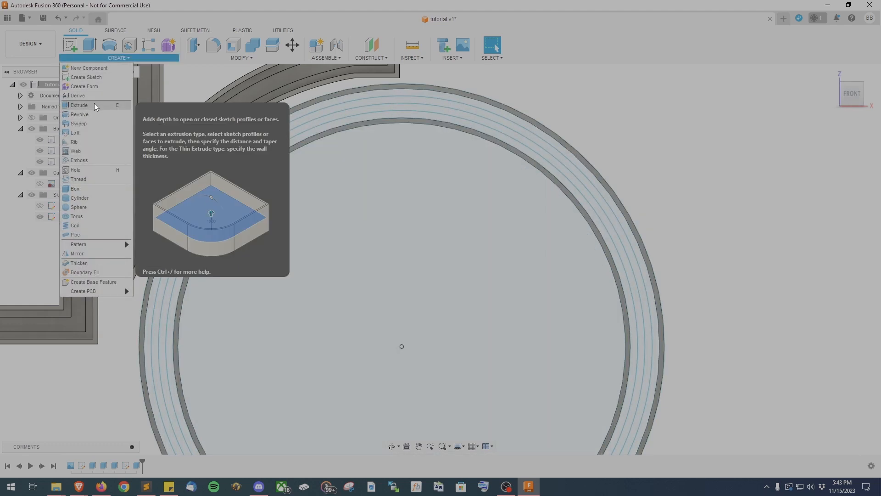
pyautogui.click(78, 105)
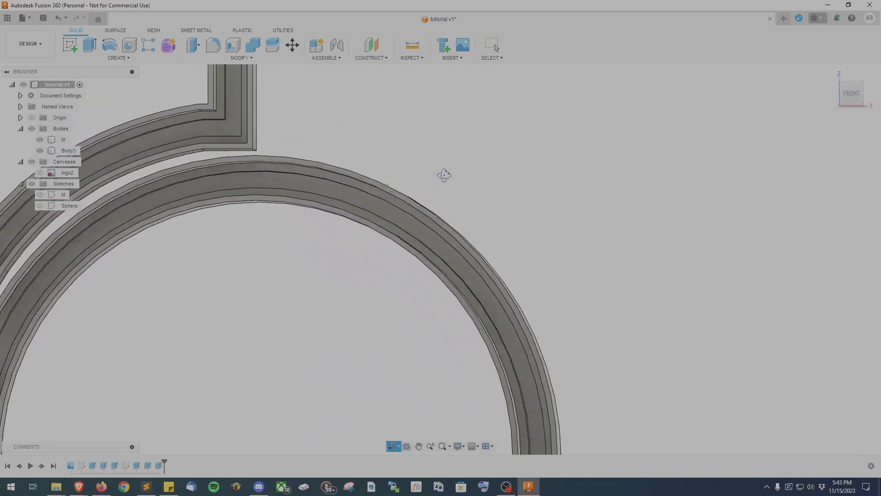
pyautogui.moveTo(443, 175); pyautogui.dragTo(461, 170)
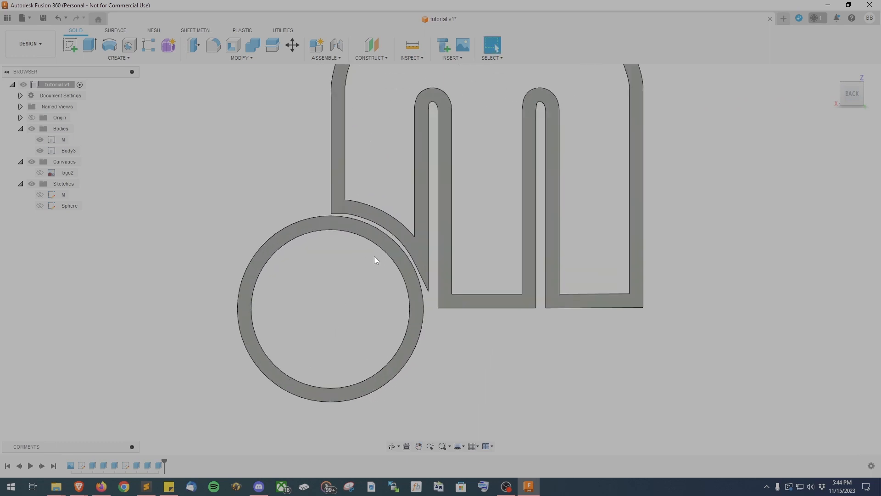
# Step: Create Sketch3 on the back face of the M body
pyautogui.click(69, 45)
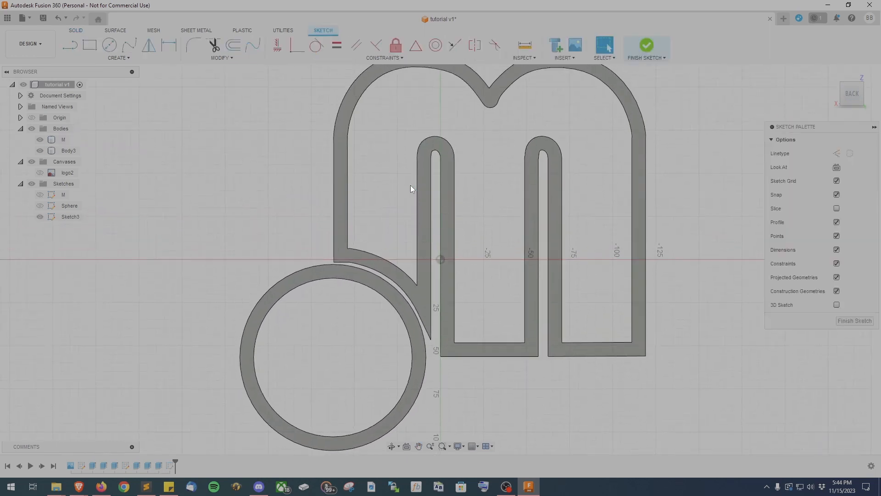
# Step: Rename the new sketch to Connection and start projecting existing body edges into it
pyautogui.doubleClick(70, 216)
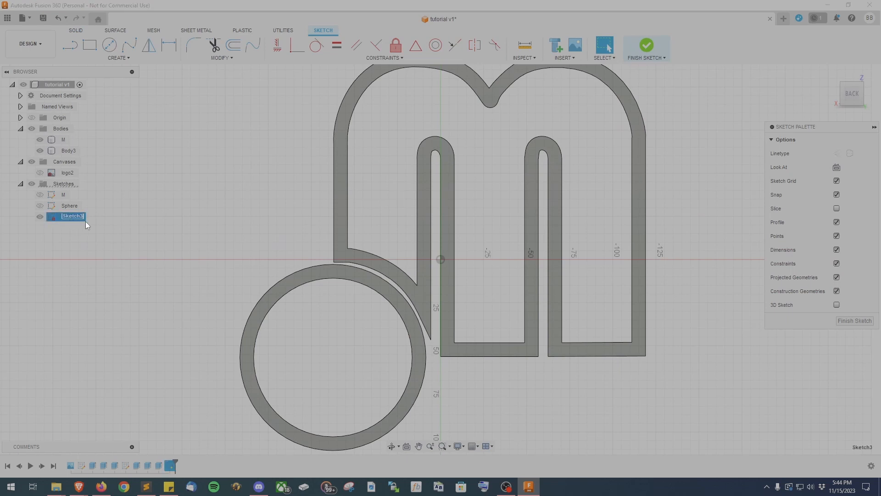
pyautogui.write('Connection')
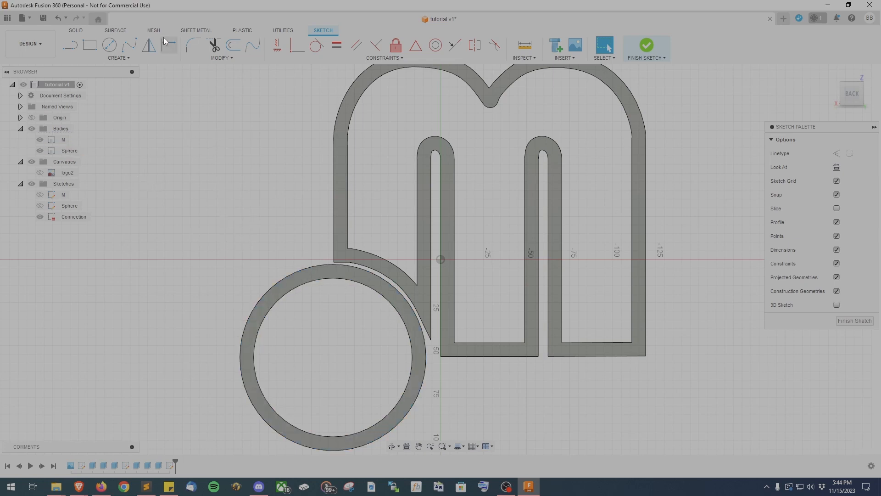
pyautogui.click(118, 57)
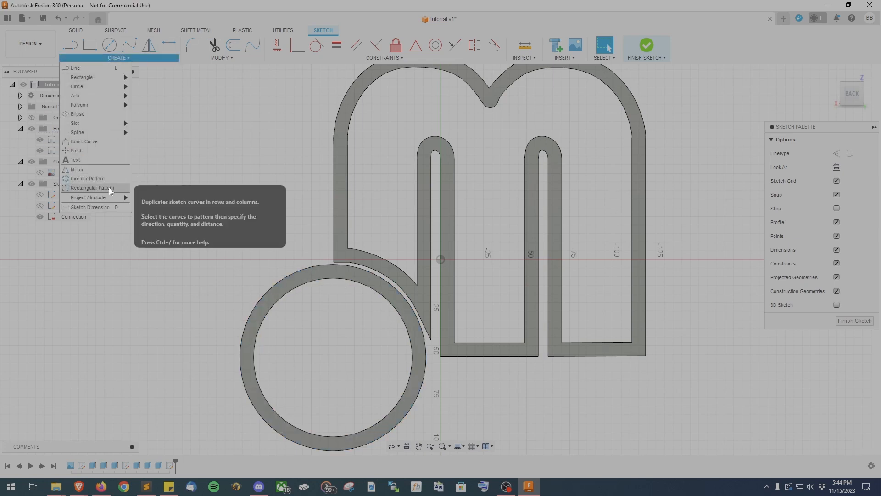
pyautogui.moveTo(88, 197)
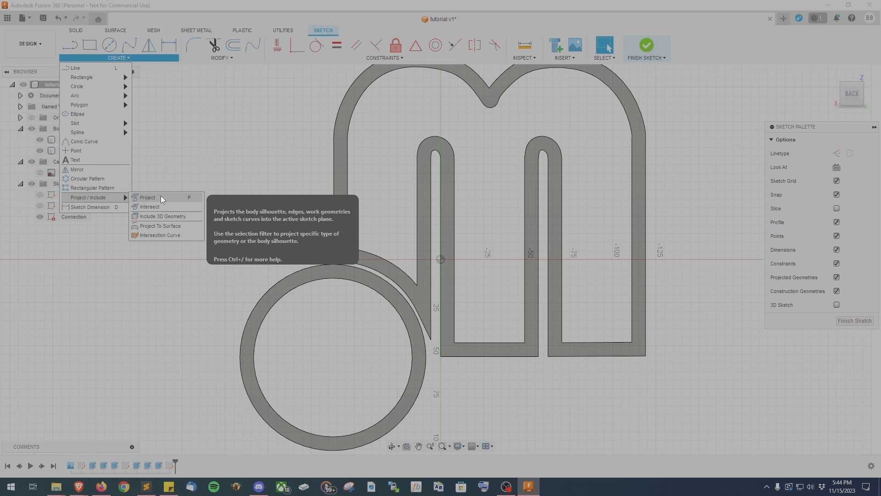
pyautogui.click(148, 197)
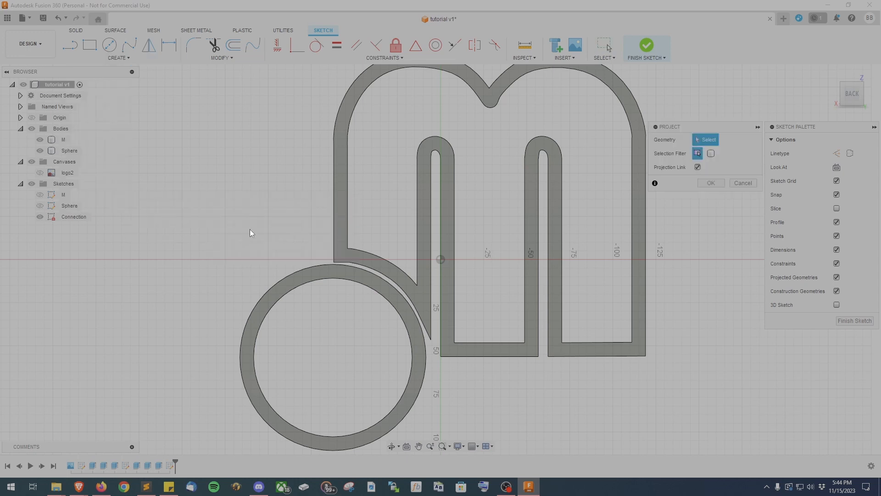
# Step: Project the M and globe edges into the Connection sketch
pyautogui.click(346, 258)
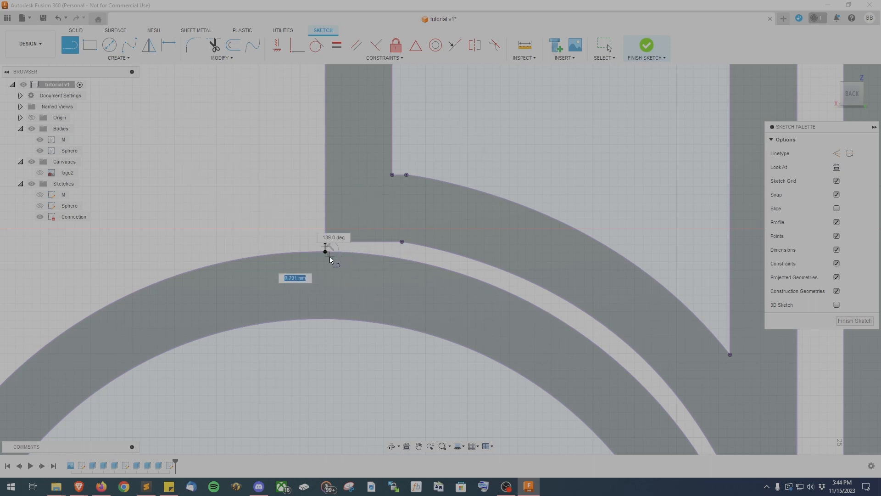
# Step: Draw lines from the globe rim to the M leg, closing the gap profile
pyautogui.moveTo(325, 251); pyautogui.dragTo(363, 258)
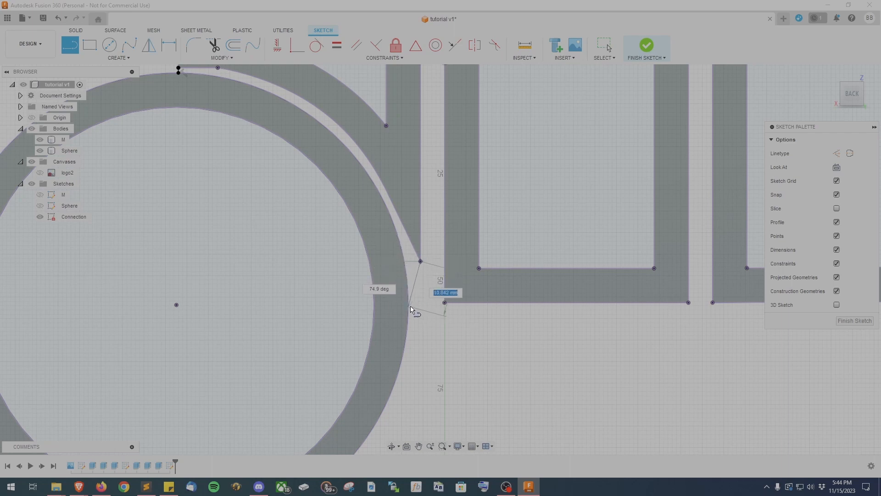
pyautogui.moveTo(412, 311)
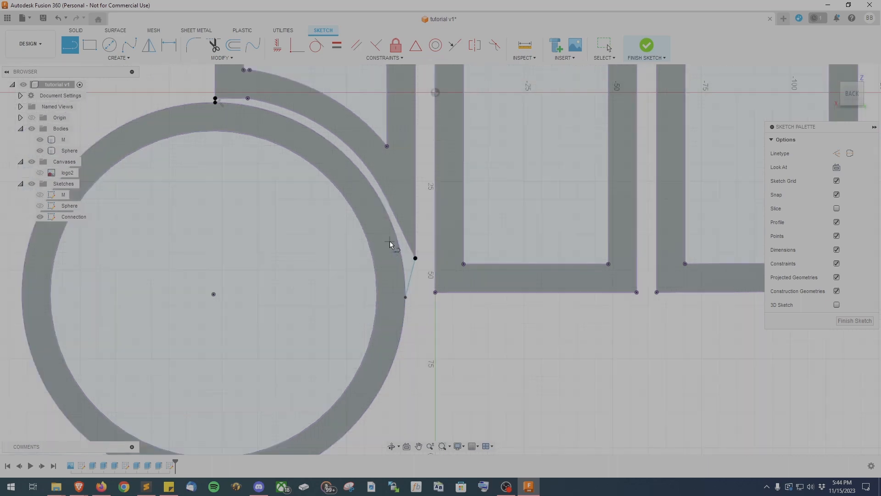
pyautogui.click(646, 45)
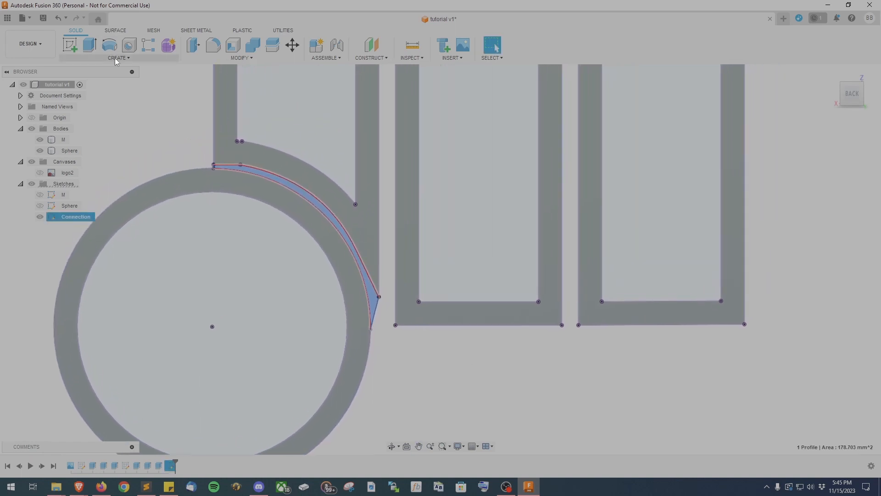
# Step: Extrude the Connection profile with Join, fusing the globe and M into one body
pyautogui.click(88, 45)
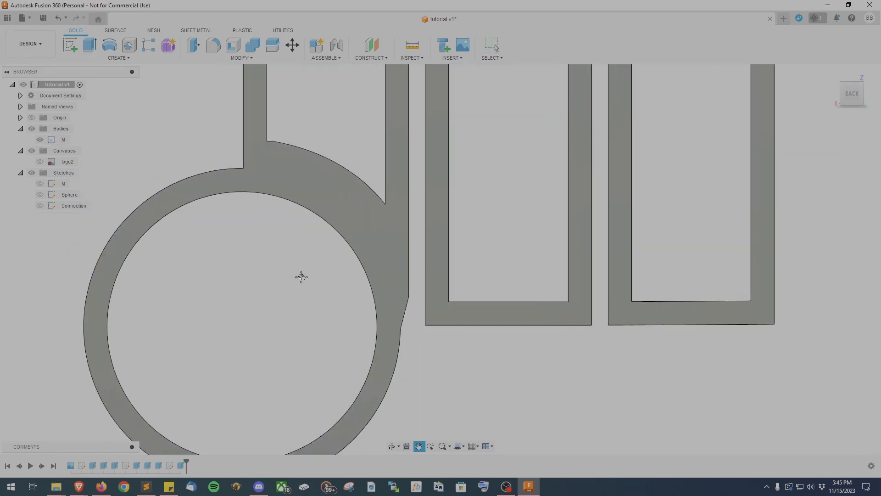
pyautogui.moveTo(300, 276); pyautogui.dragTo(413, 260)
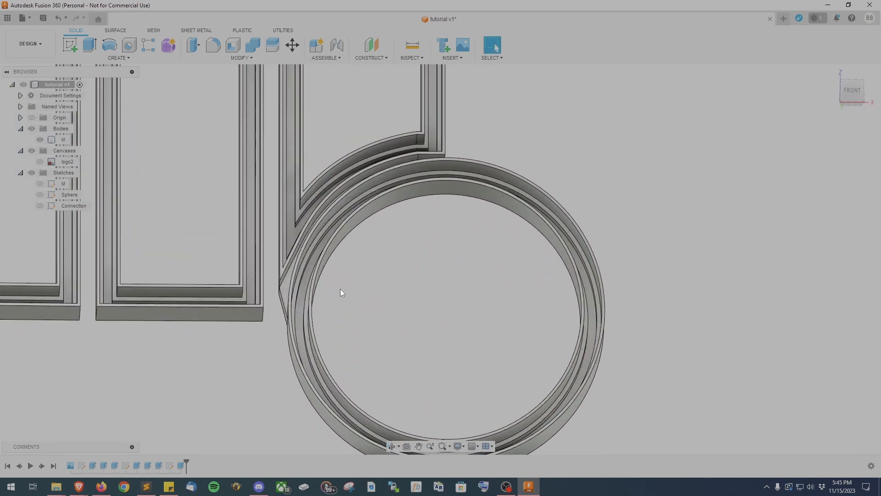
pyautogui.scroll(-3)
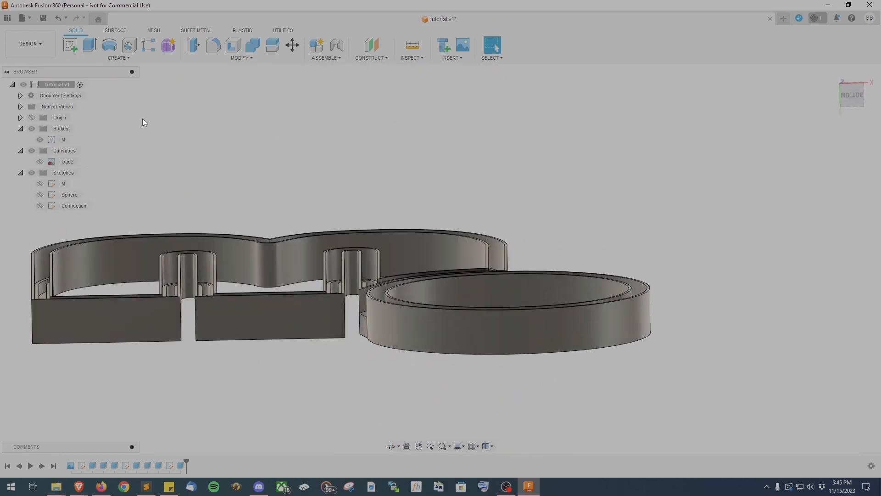
# Step: Start a hole on the middle bottom face of the M
pyautogui.click(128, 45)
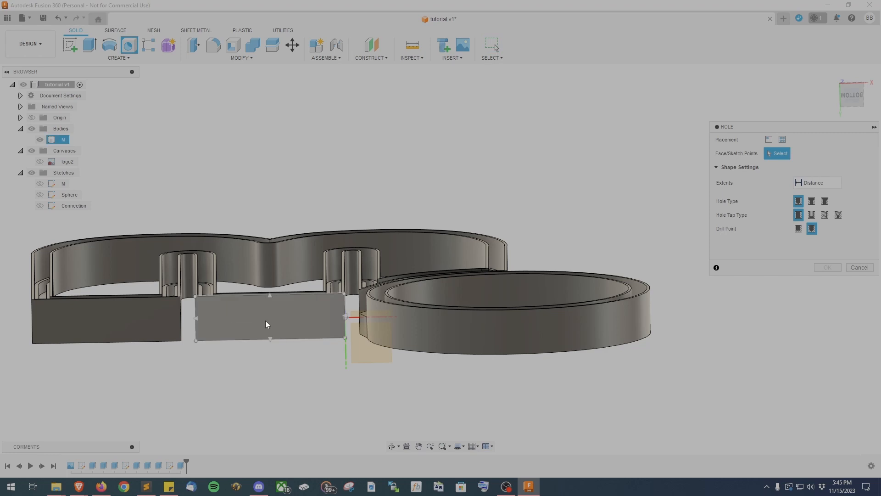
pyautogui.click(268, 315)
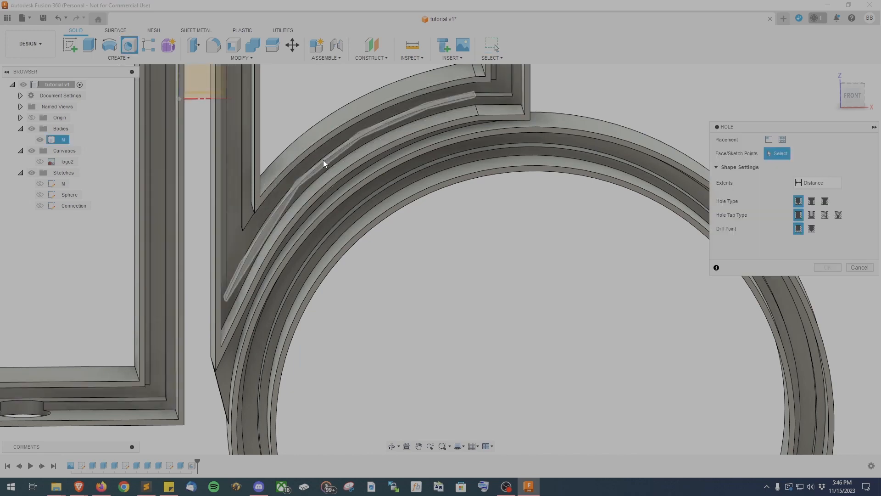
# Step: Cut a 9 mm diameter, 5 mm deep wire hole in the channel where the M meets the globe
pyautogui.click(337, 163)
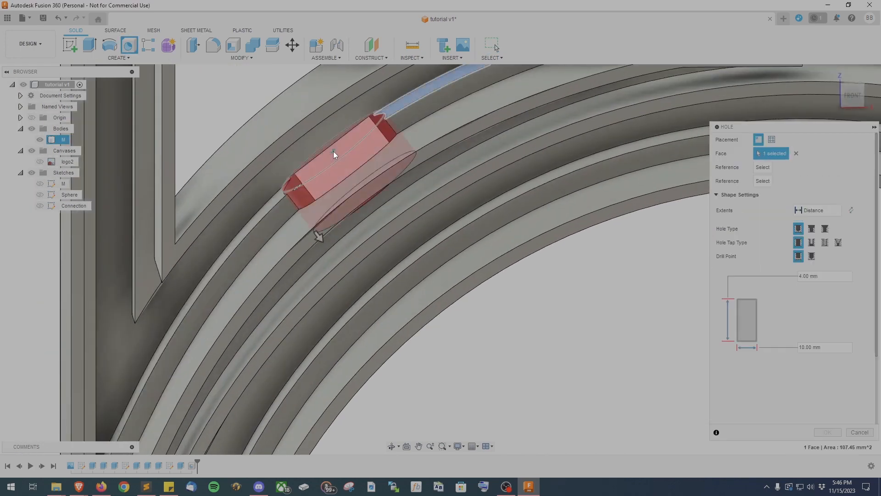
pyautogui.moveTo(319, 227); pyautogui.dragTo(360, 284)
pyautogui.write('5')
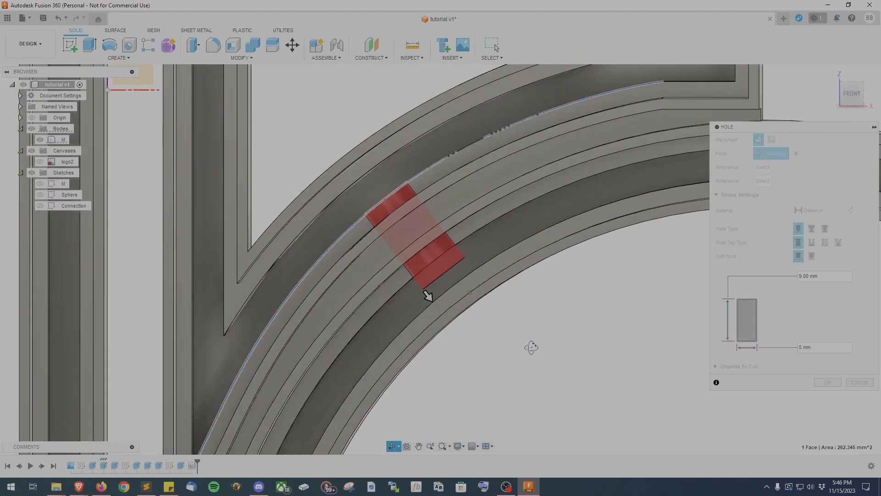
pyautogui.click(826, 382)
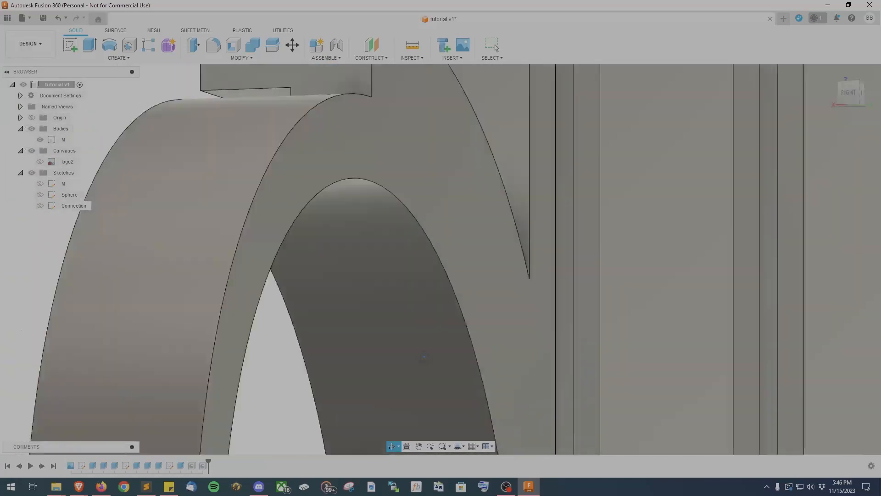
pyautogui.moveTo(423, 253); pyautogui.dragTo(508, 366)
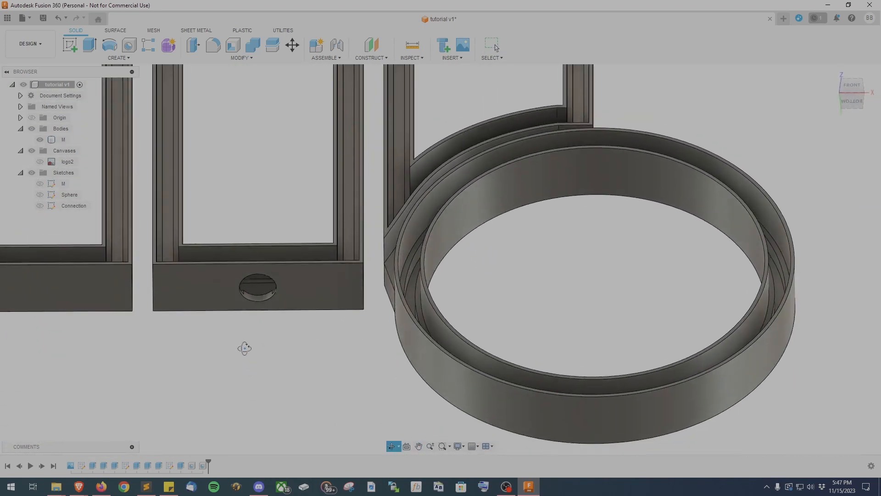
# Step: Save the design as version 2, rename the body Logo, and start a new sketch
pyautogui.press('ctrl+s')
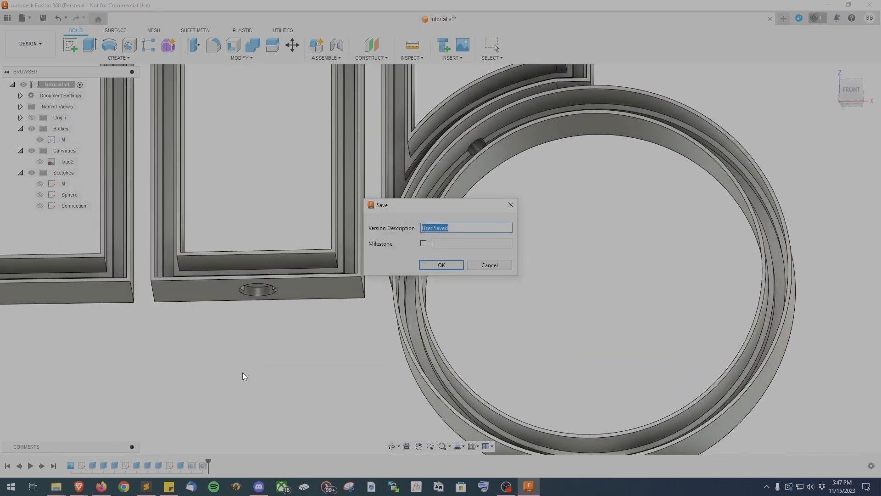
pyautogui.click(441, 265)
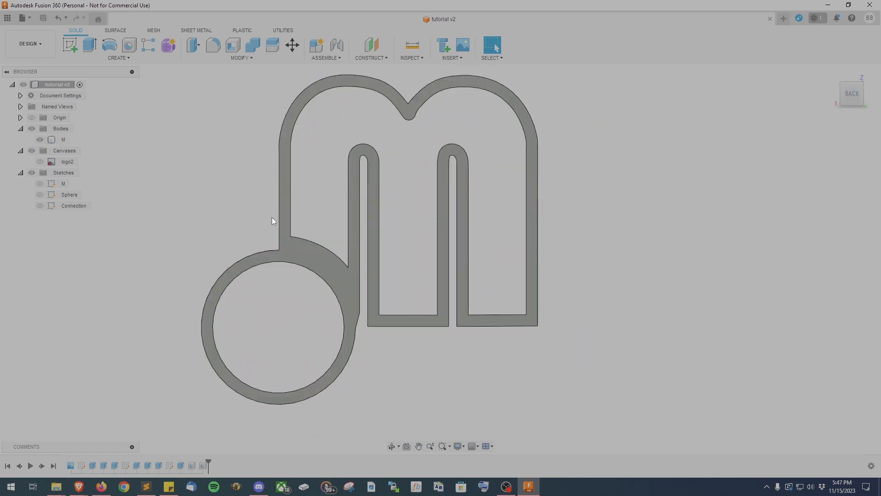
pyautogui.click(63, 140)
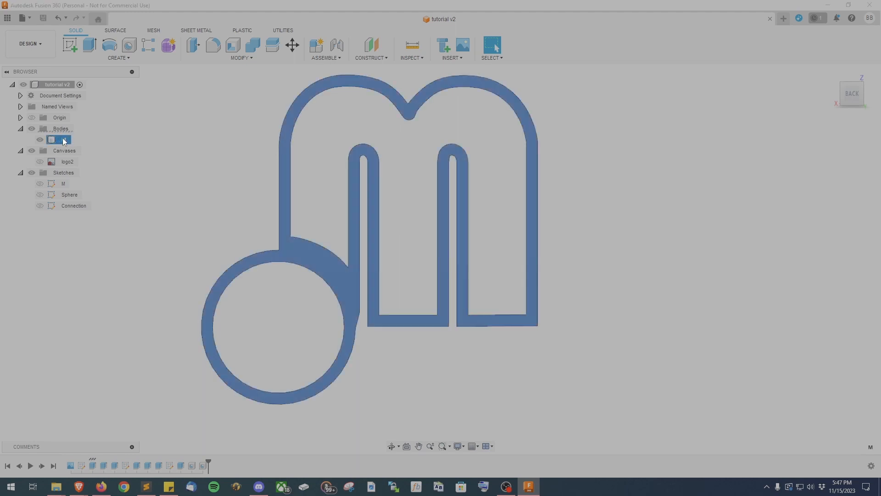
pyautogui.doubleClick(57, 138)
pyautogui.write('Logo')
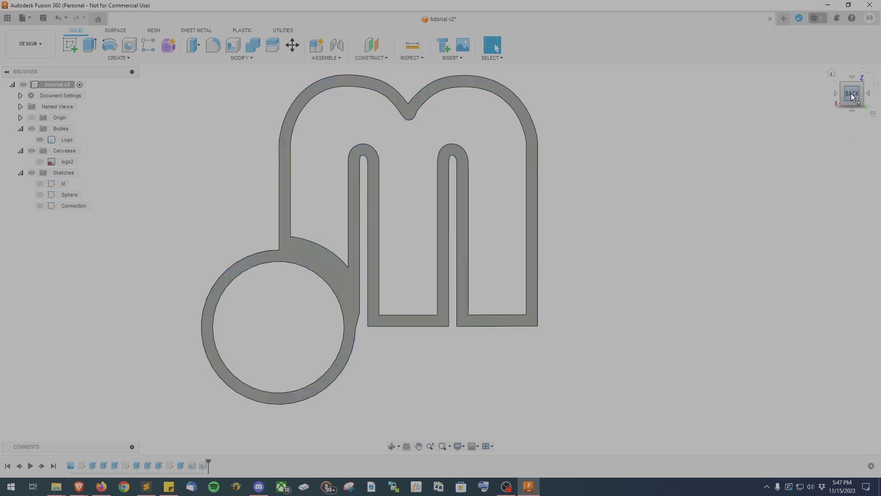
pyautogui.click(70, 45)
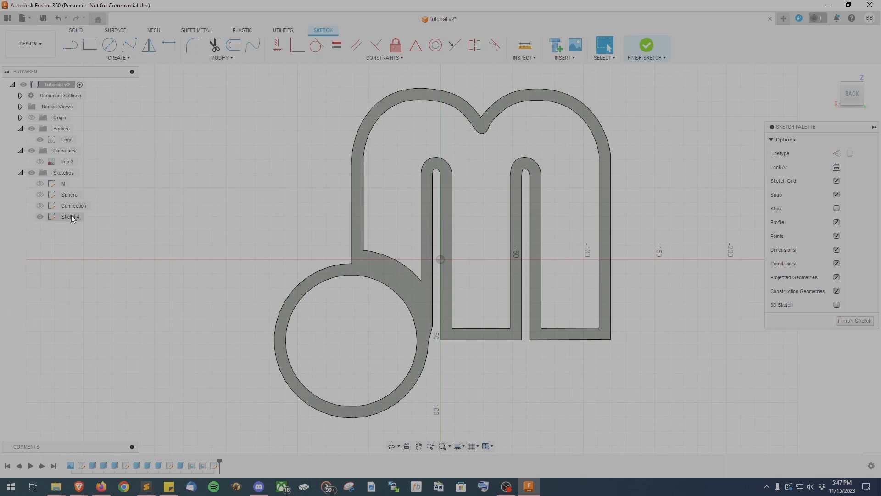
# Step: Name the sketch Hangers and project the Logo face outline into it
pyautogui.write('Hangers')
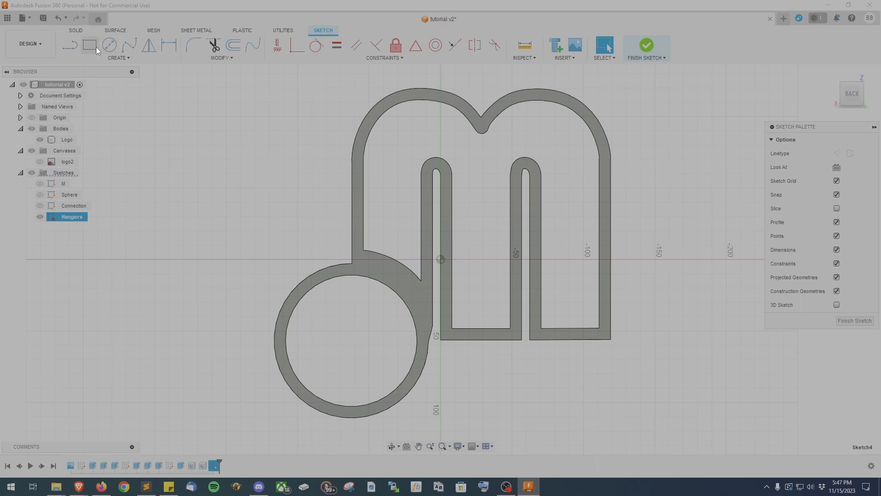
pyautogui.click(118, 58)
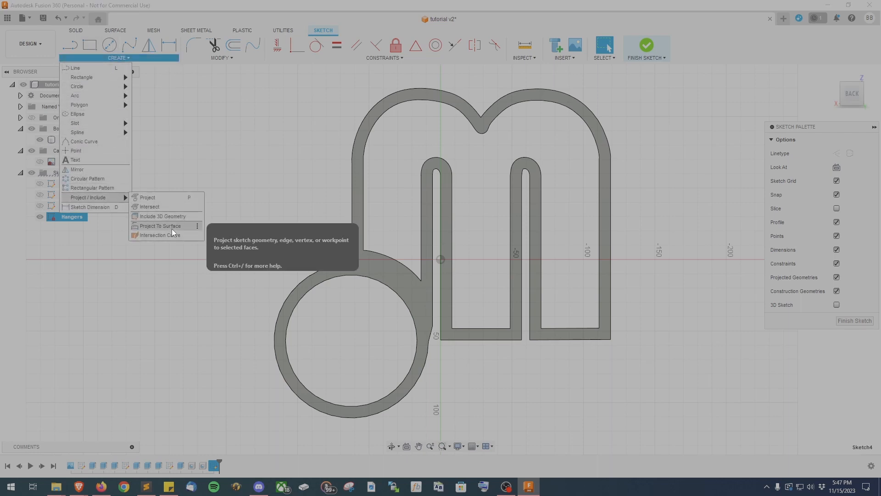
pyautogui.click(147, 197)
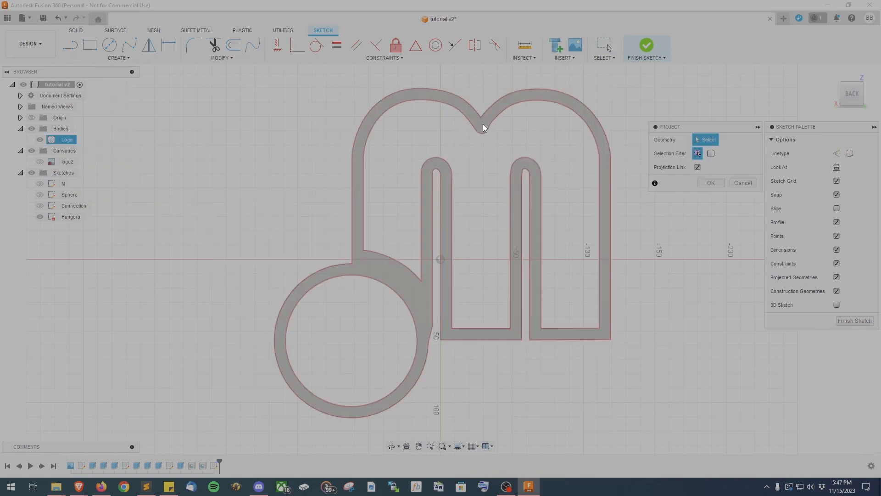
pyautogui.click(483, 129)
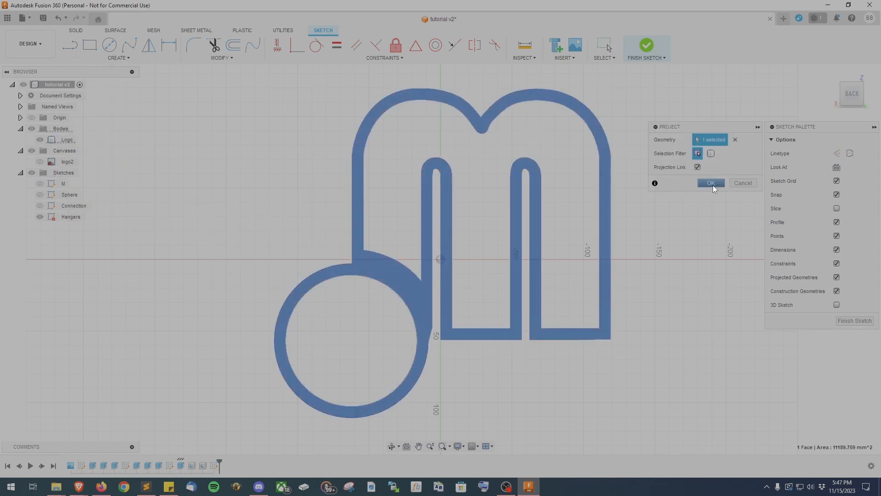
pyautogui.click(709, 183)
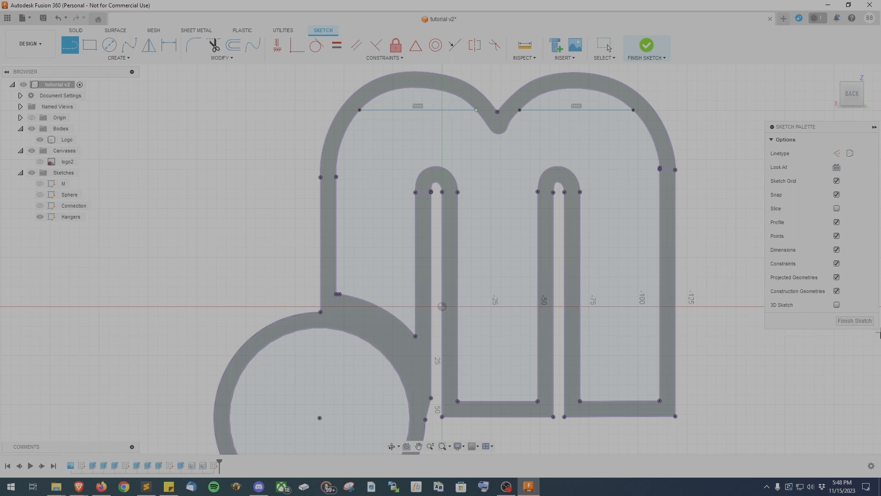
# Step: Finish the Hangers sketch and extrude the top arch profiles into tabs
pyautogui.click(645, 46)
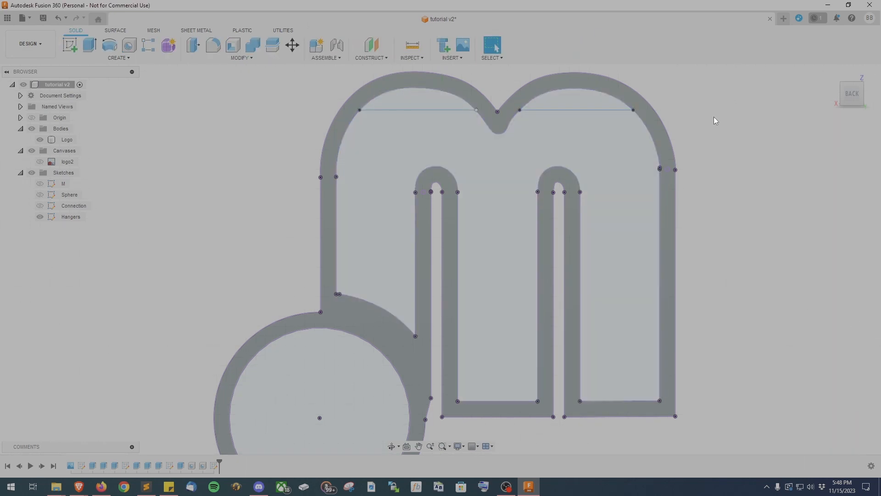
pyautogui.click(69, 44)
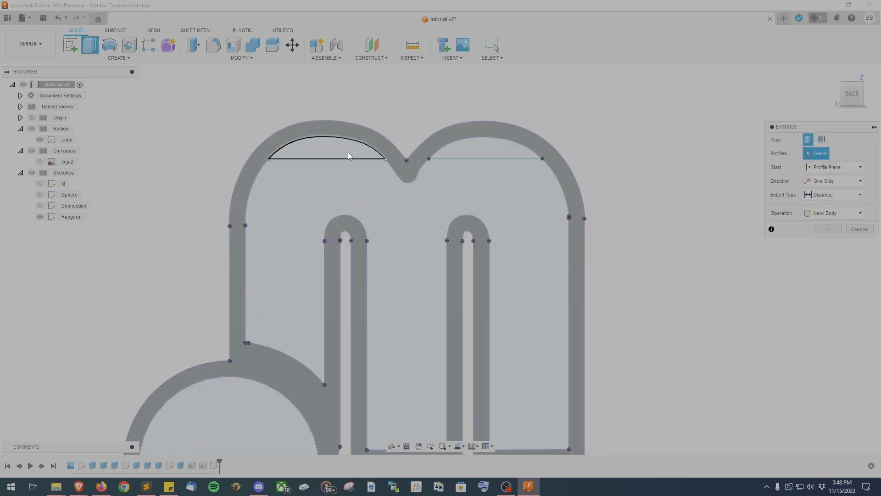
pyautogui.click(486, 152)
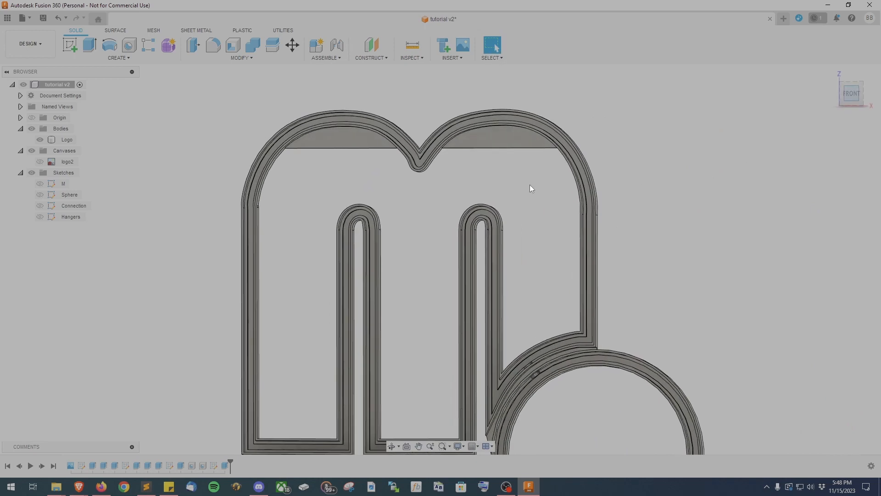
# Step: Place a hanger hole through the left tab and another through the right tab
pyautogui.click(128, 44)
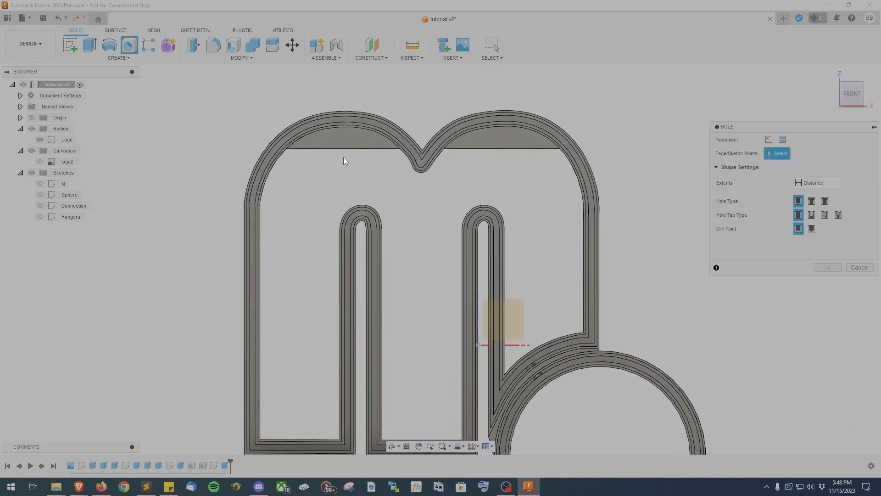
pyautogui.click(343, 141)
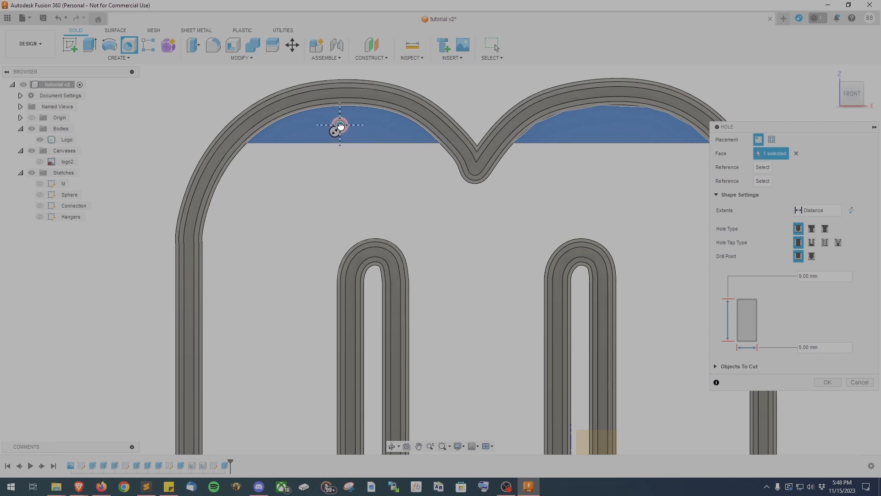
pyautogui.moveTo(339, 125); pyautogui.dragTo(342, 125)
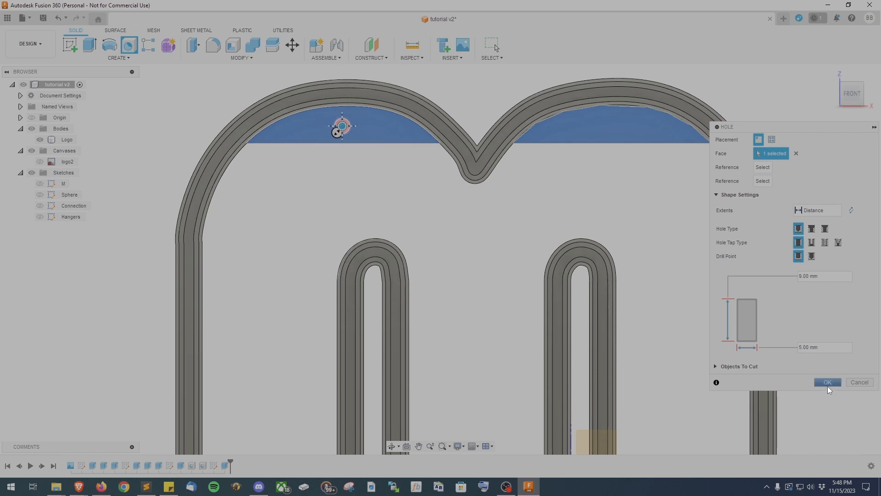
pyautogui.click(826, 382)
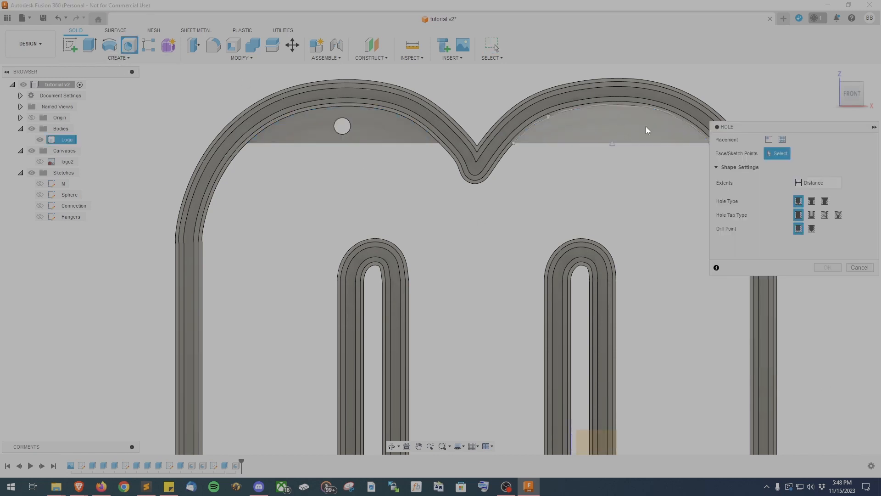
pyautogui.click(611, 141)
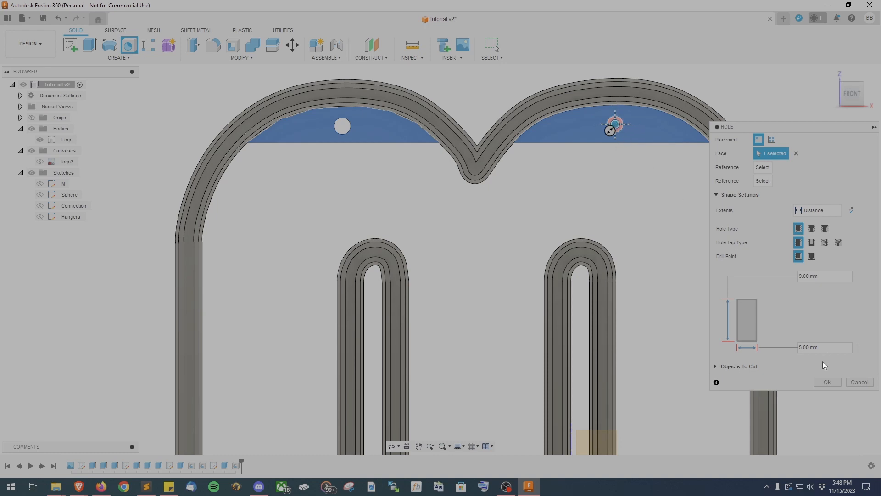
pyautogui.click(827, 383)
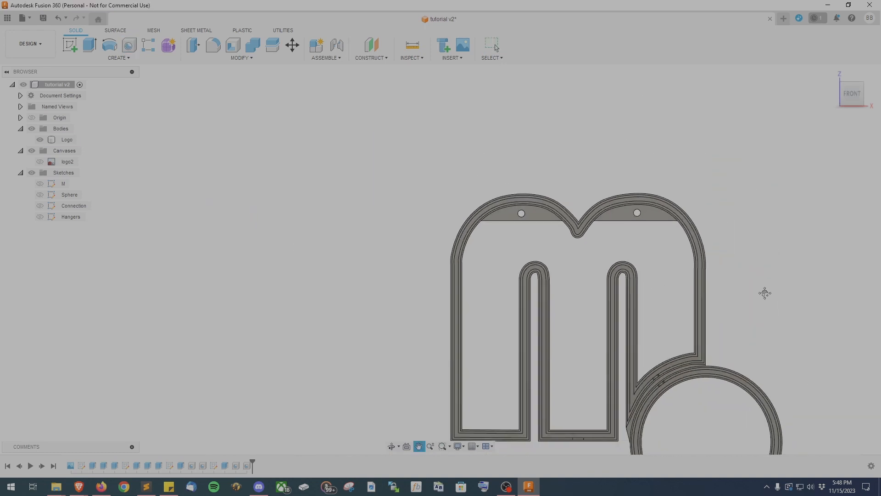
# Step: Save as version 3 and export the body as the STL file logo-neon-sign
pyautogui.press('ctrl+s')
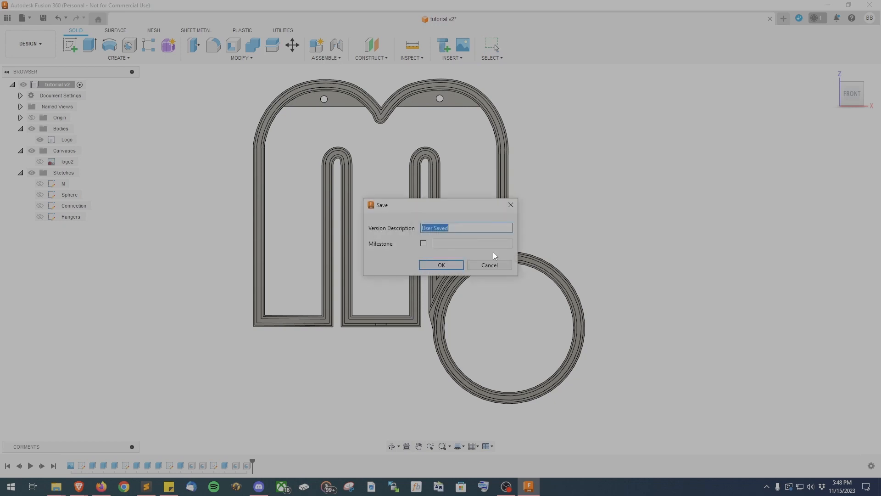
pyautogui.click(440, 265)
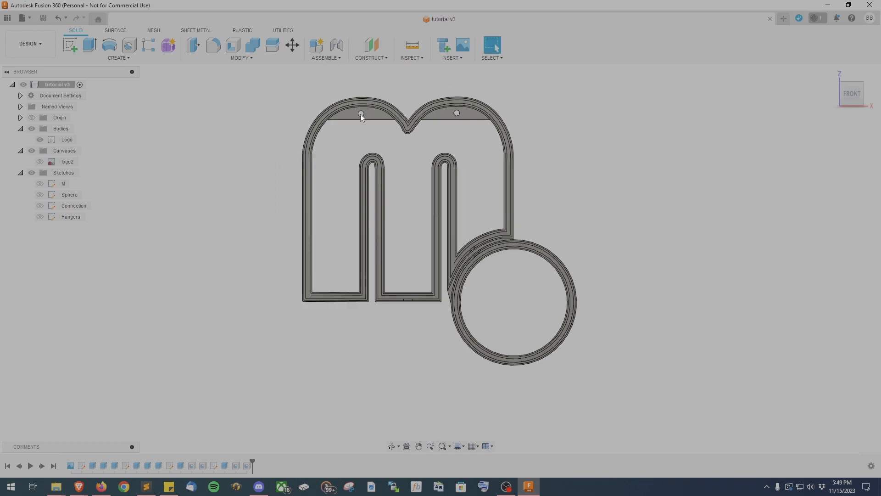
pyautogui.moveTo(25, 19)
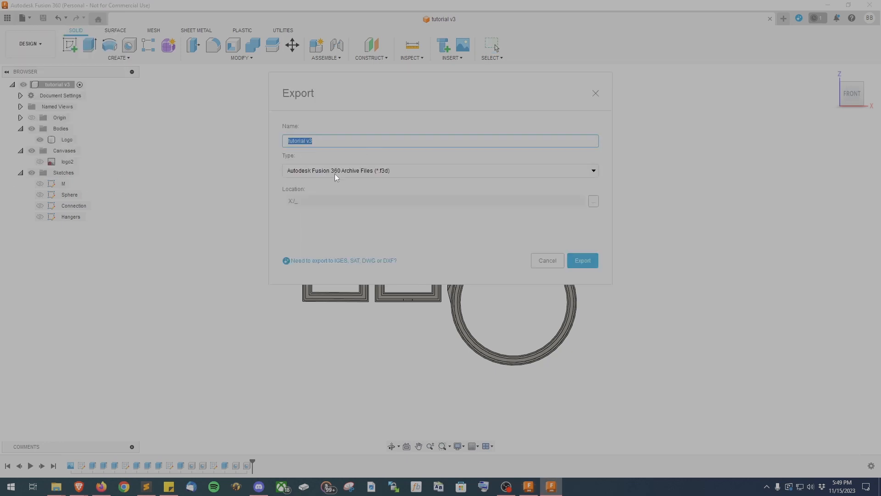
pyautogui.click(440, 170)
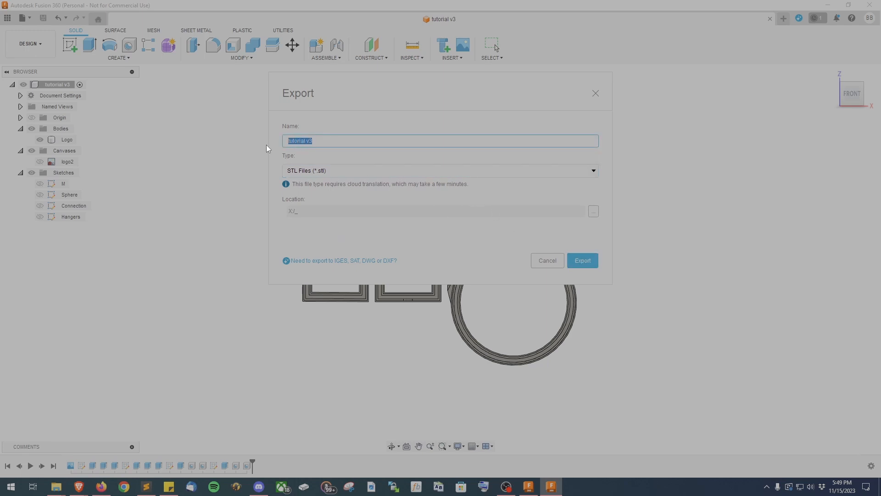
pyautogui.write('logo-neon-sign')
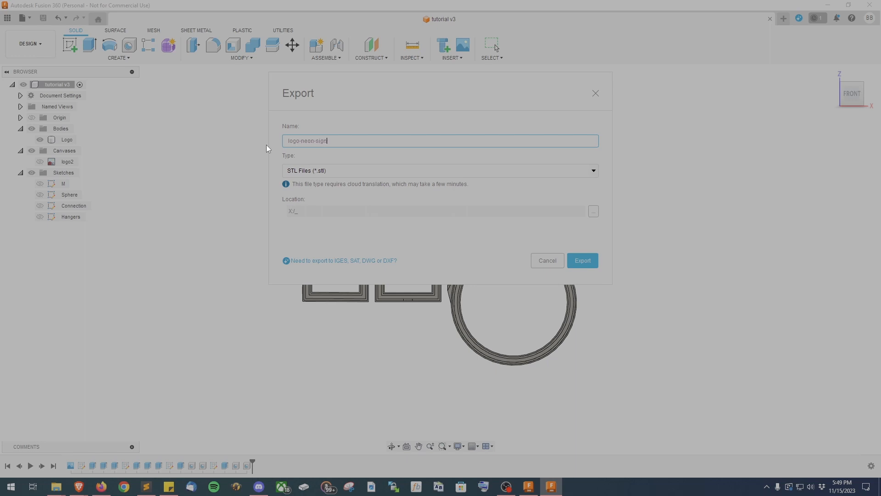
pyautogui.click(581, 260)
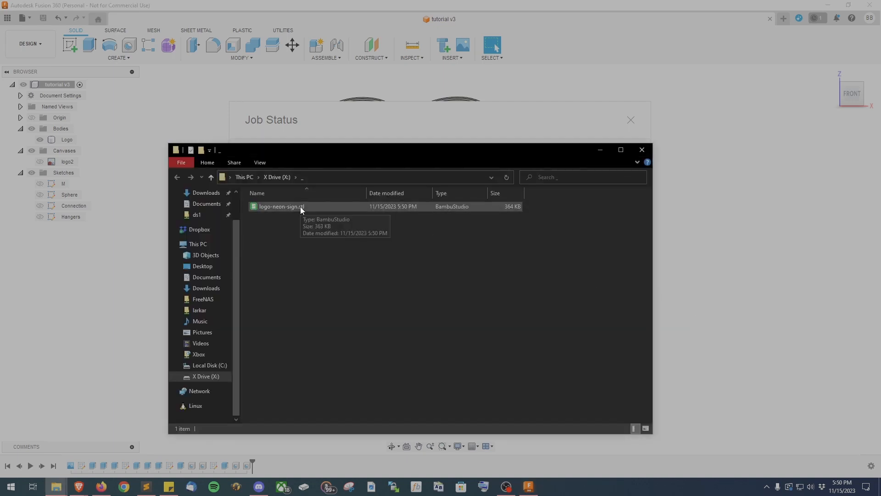
# Step: Open logo-neon-sign.stl from File Explorer in Bambu Studio
pyautogui.click(281, 206)
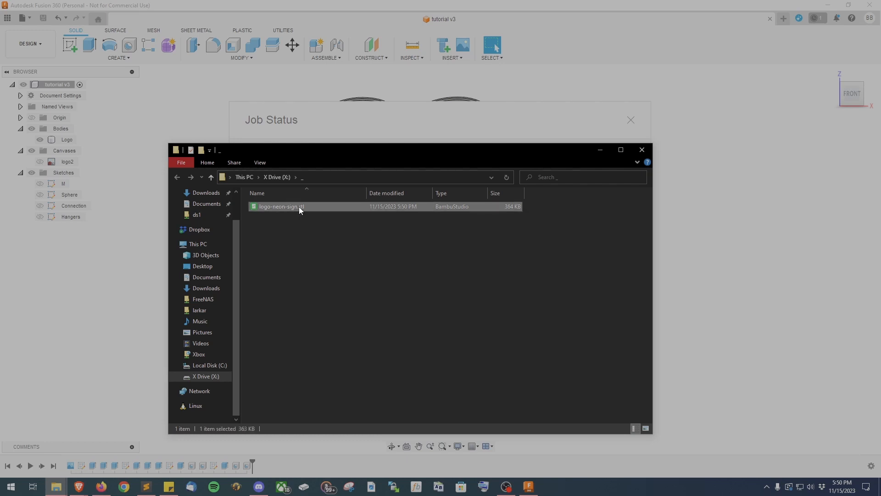
pyautogui.doubleClick(281, 206)
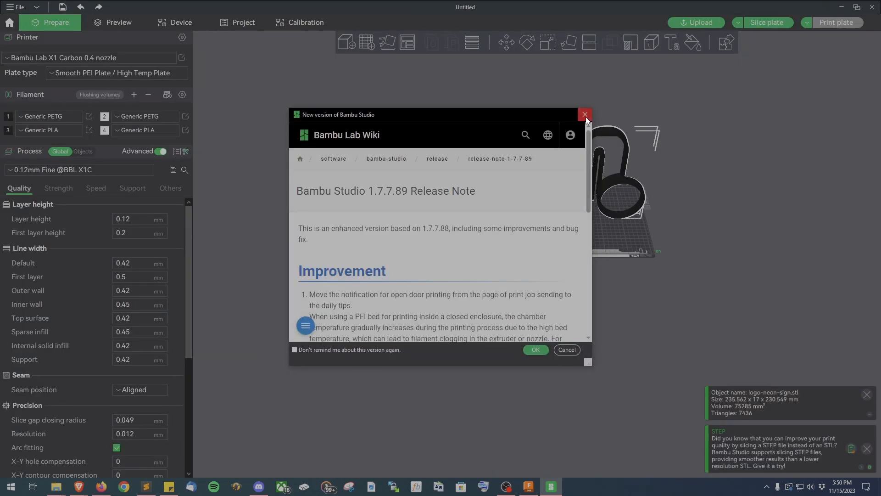
# Step: Dismiss the Bambu Studio release-notes popup and orbit to inspect the sign model
pyautogui.click(585, 115)
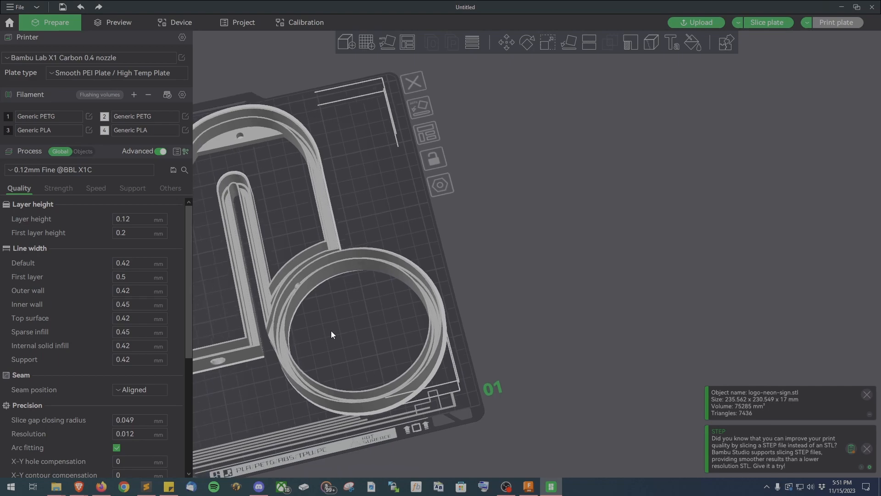
pyautogui.moveTo(331, 334); pyautogui.dragTo(410, 330)
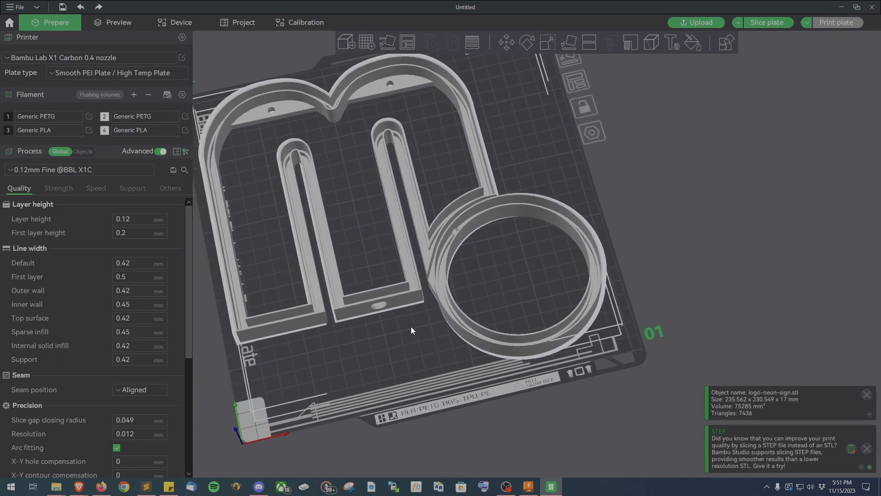